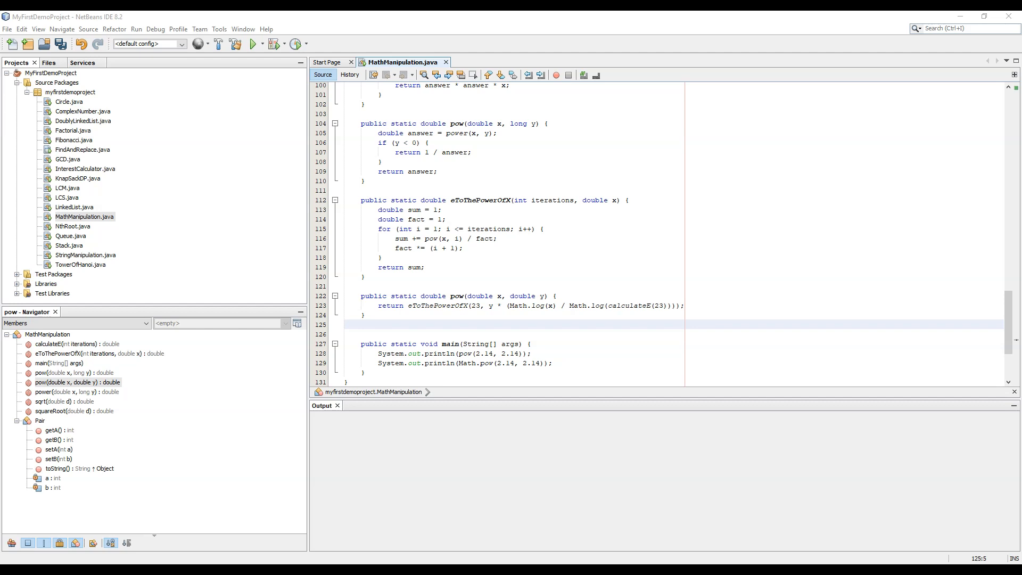
- Declare the method public double getRandomNumber() in MathManipulation.java
{"action": "type", "text": "p"}
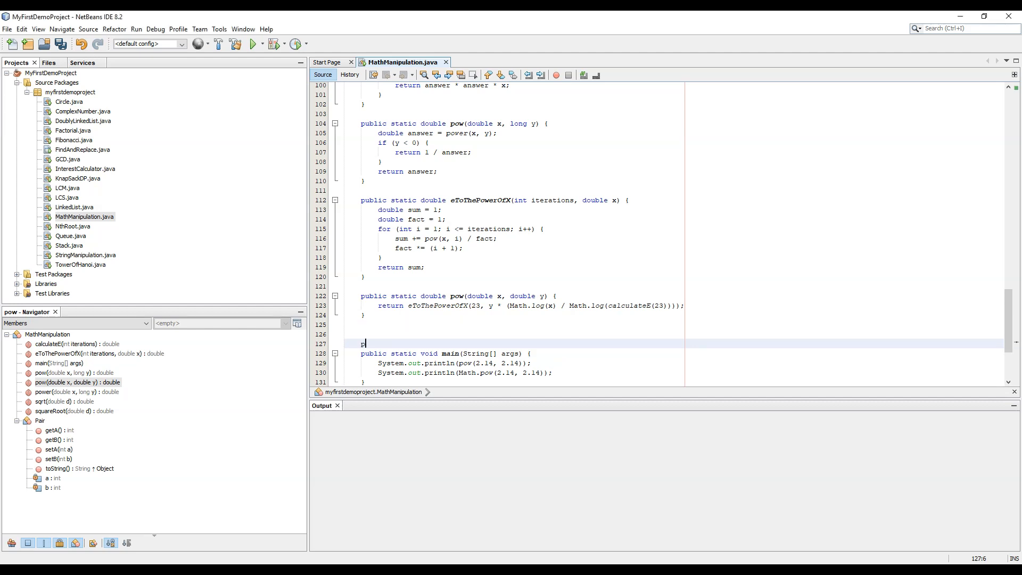
{"action": "type", "text": "ublic double getRandom() {"}
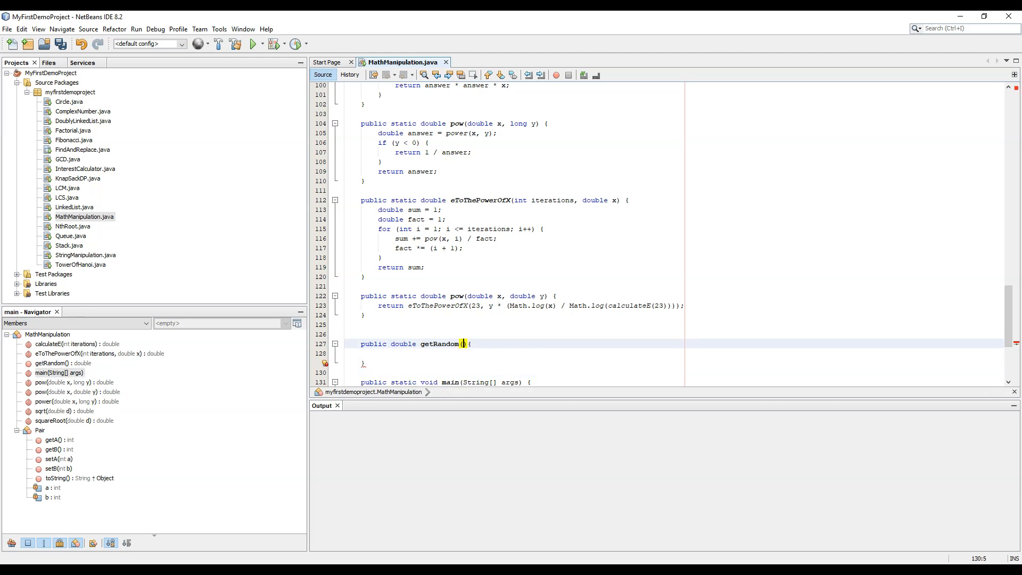
{"action": "type", "text": "Number"}
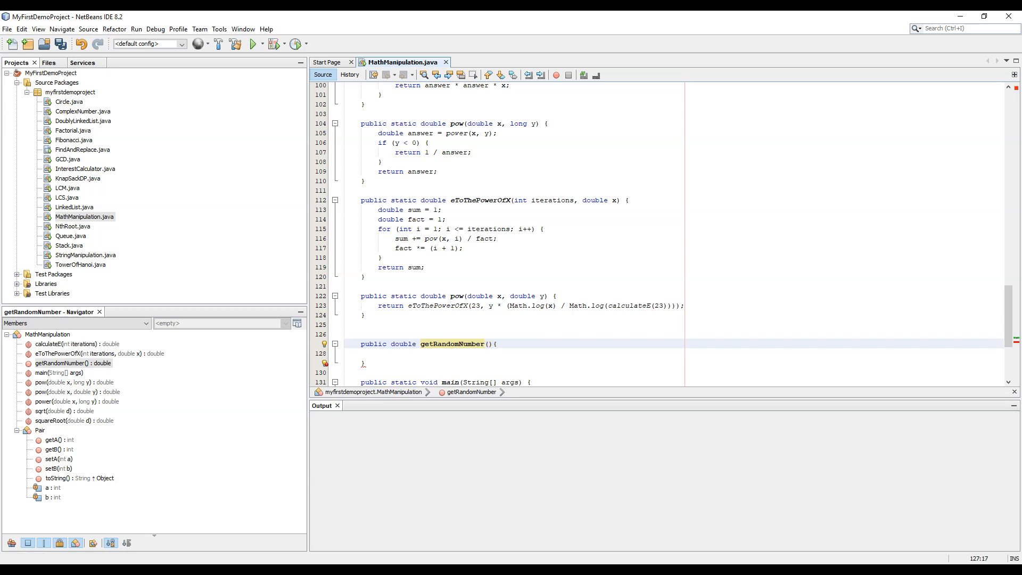
{"action": "left_click", "coordinate": [363, 354]}
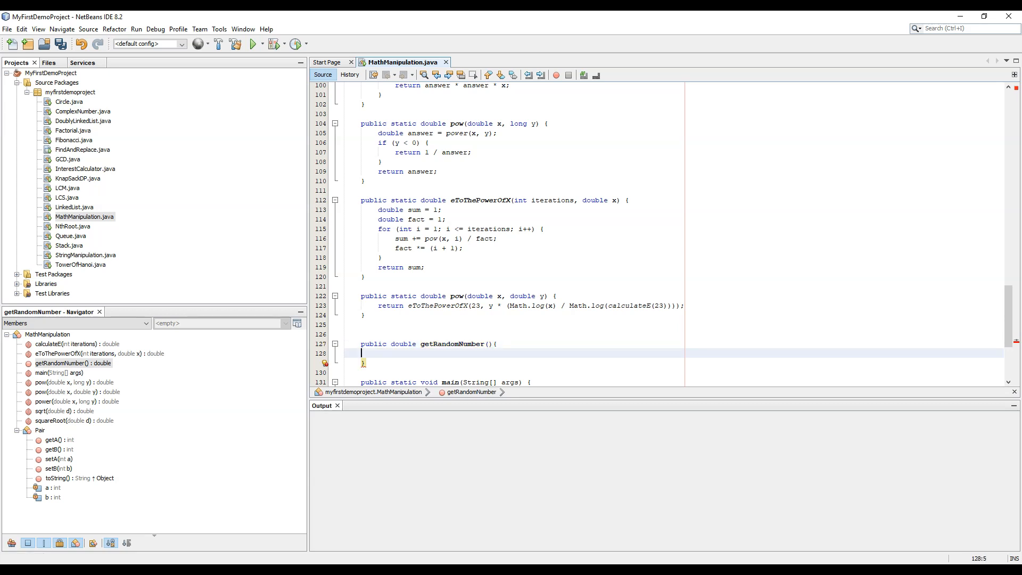
- Make the method's first line long start = System.nanoTime();
{"action": "type", "text": "1"}
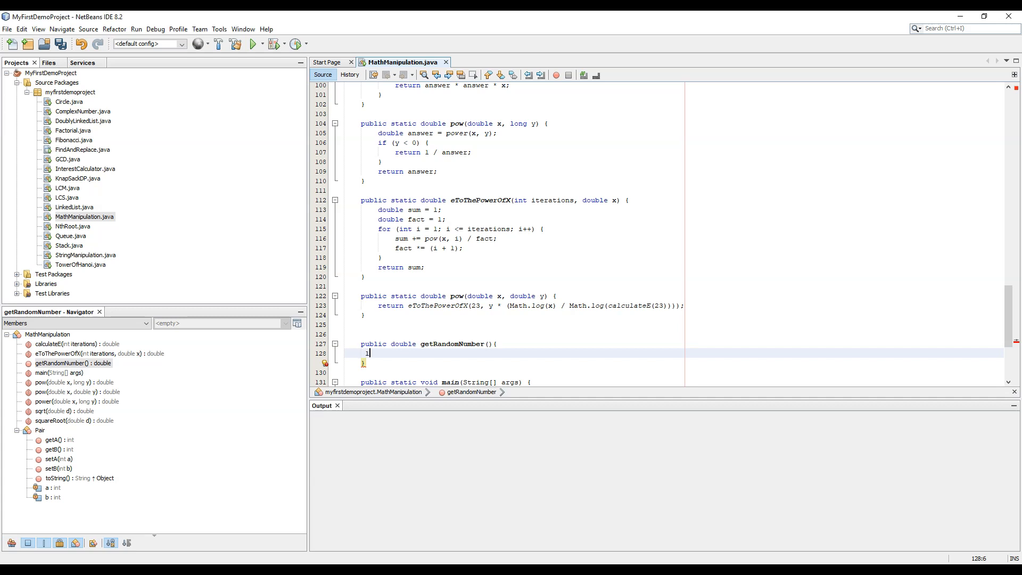
{"action": "type", "text": "ong"}
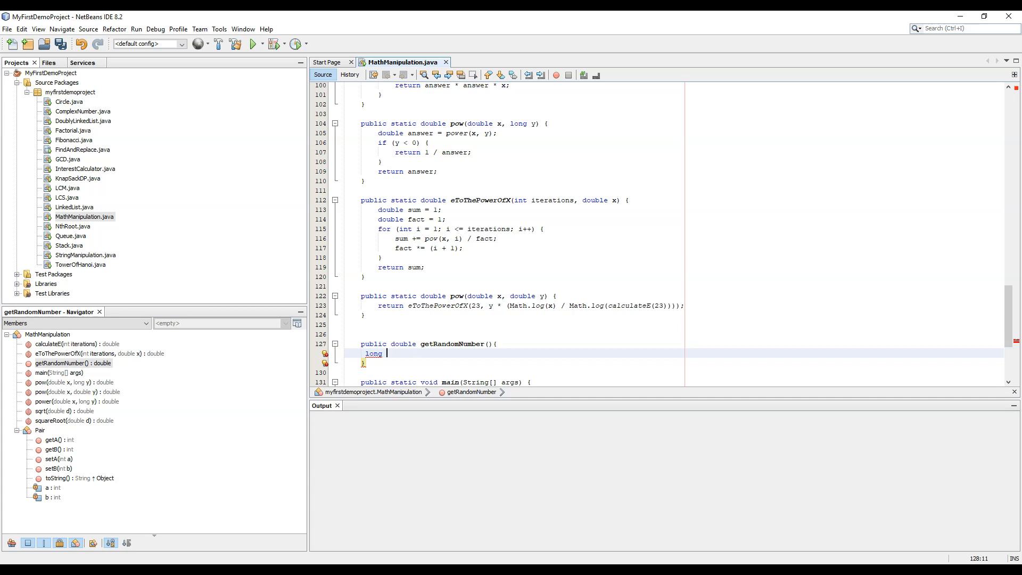
{"action": "type", "text": "start"}
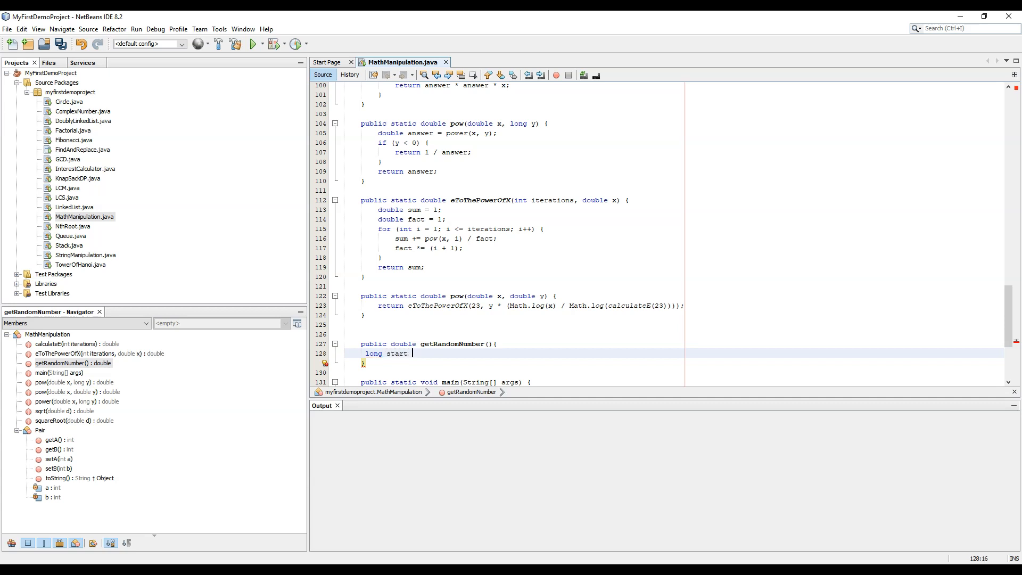
{"action": "type", "text": "= System.nanoTime();"}
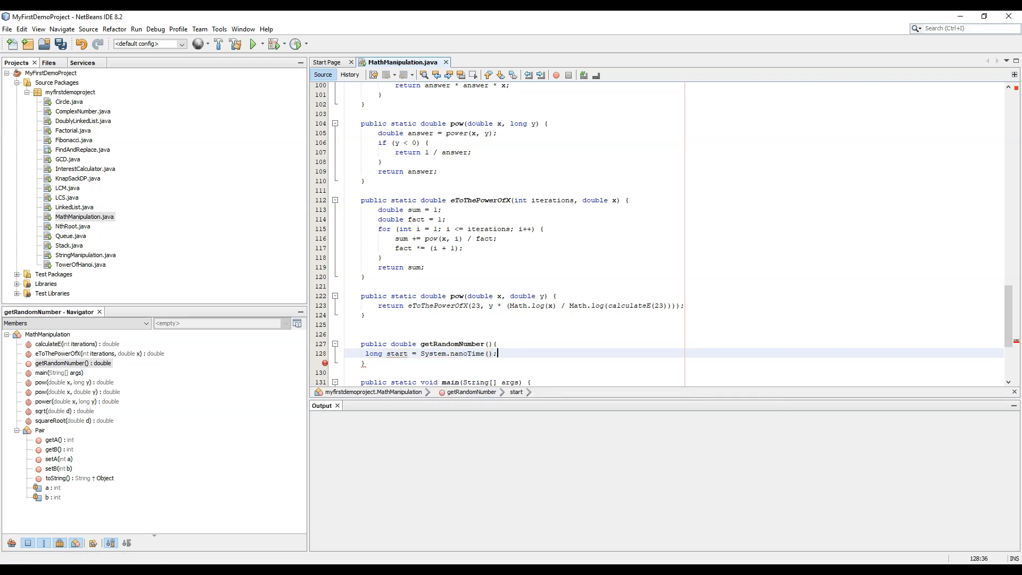
{"action": "key", "text": "enter"}
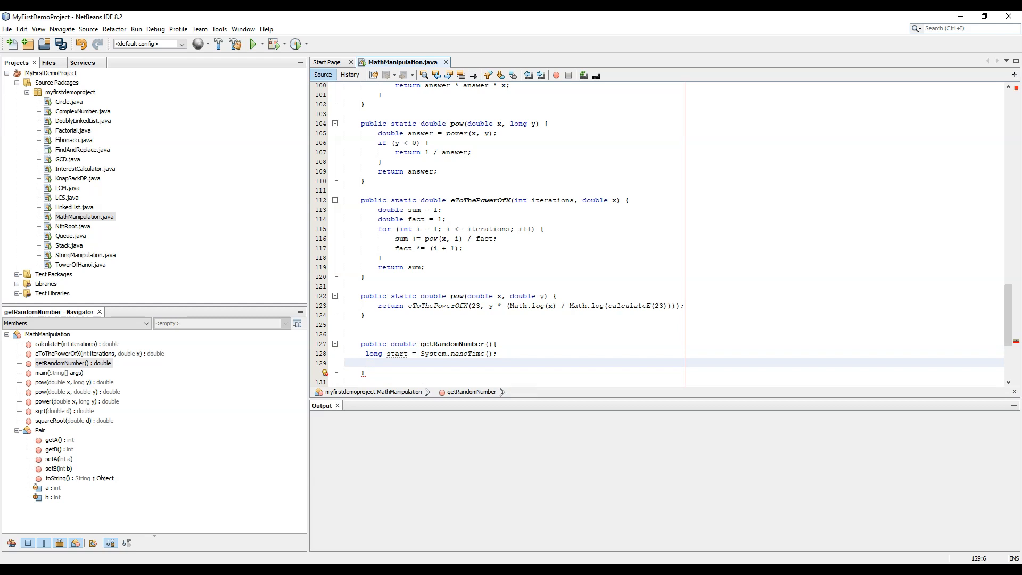
- Declare long temp = start; above the while loop
{"action": "type", "text": "while(){"}
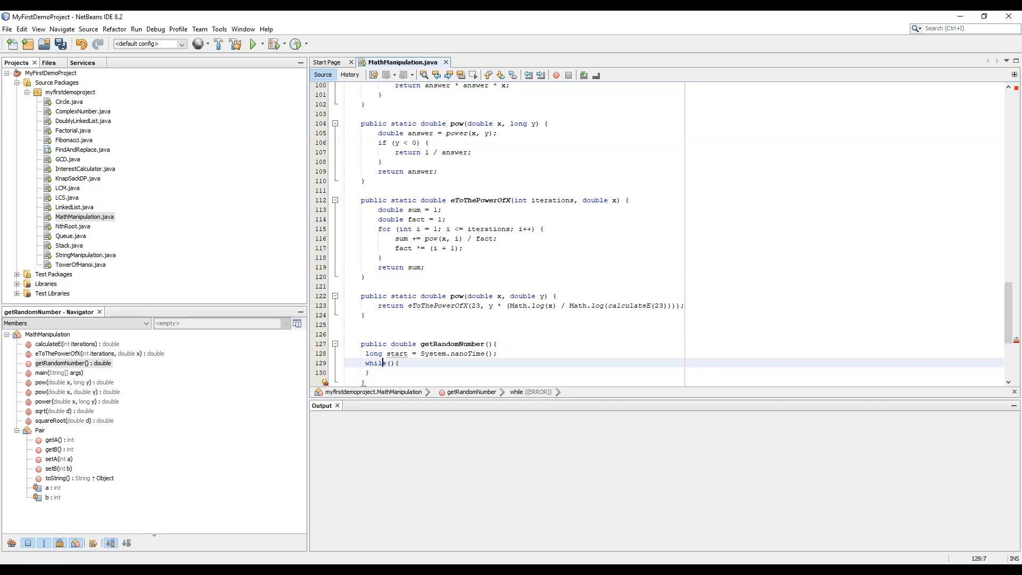
{"action": "key", "text": "Return"}
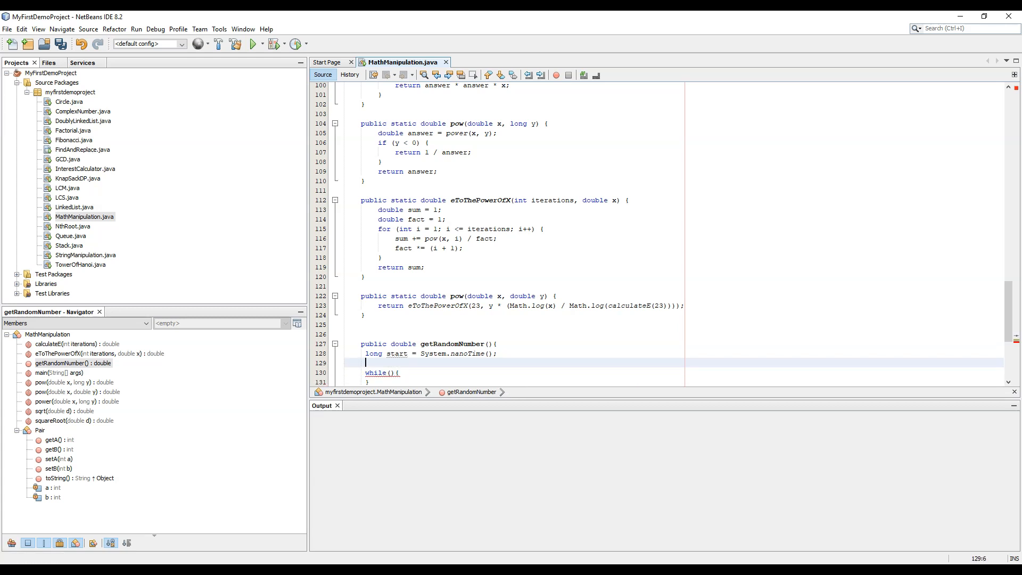
{"action": "type", "text": "long s"}
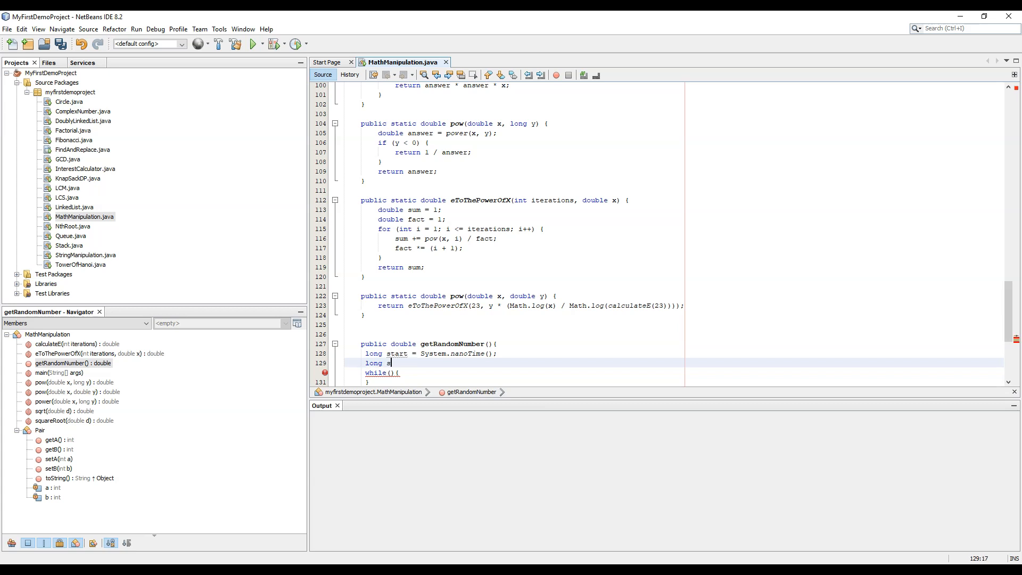
{"action": "type", "text": "emp = start;"}
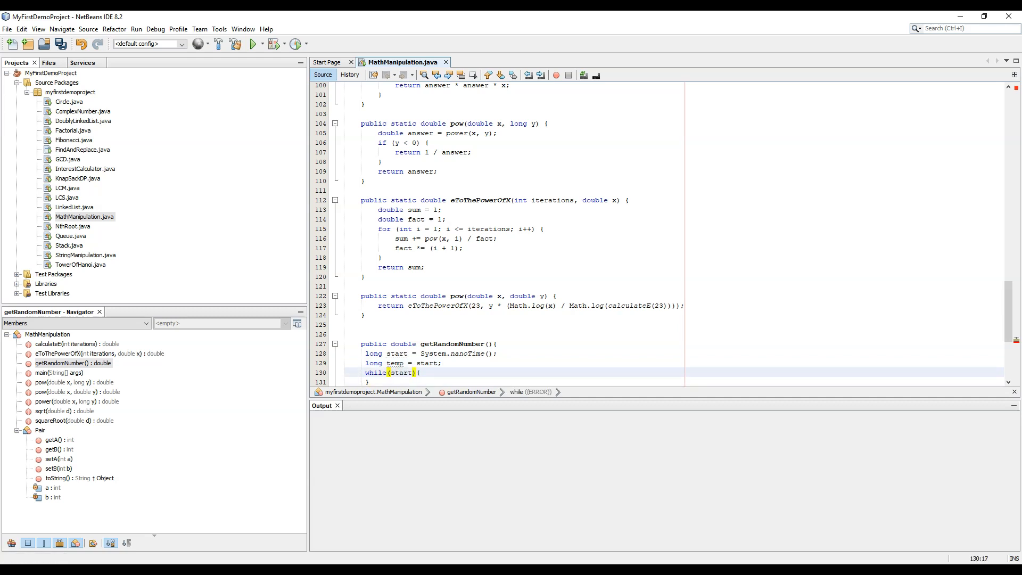
- Write the while loop that divides start by 10 while it exceeds 1000
{"action": "type", "text": ">"}
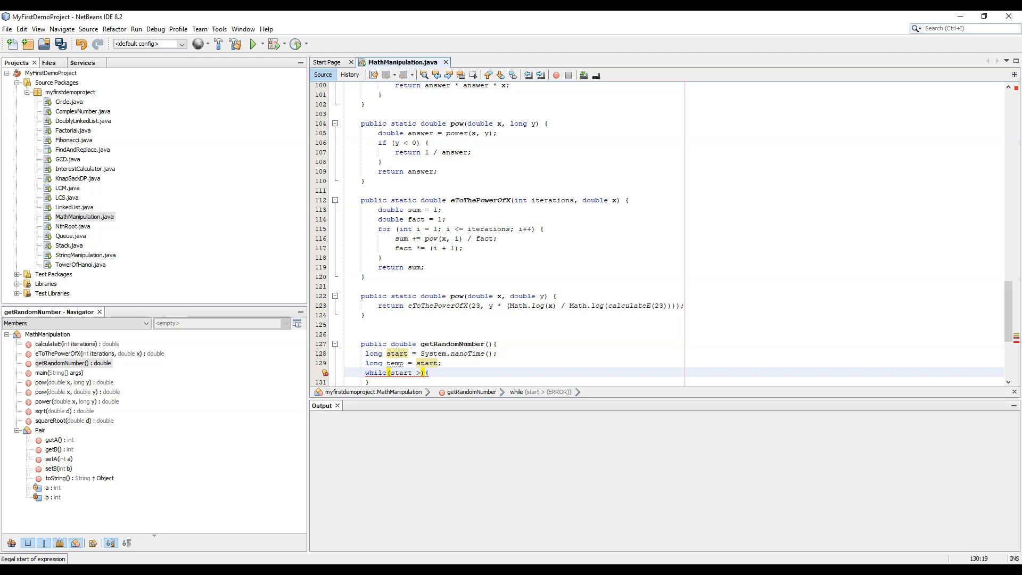
{"action": "type", "text": "1000"}
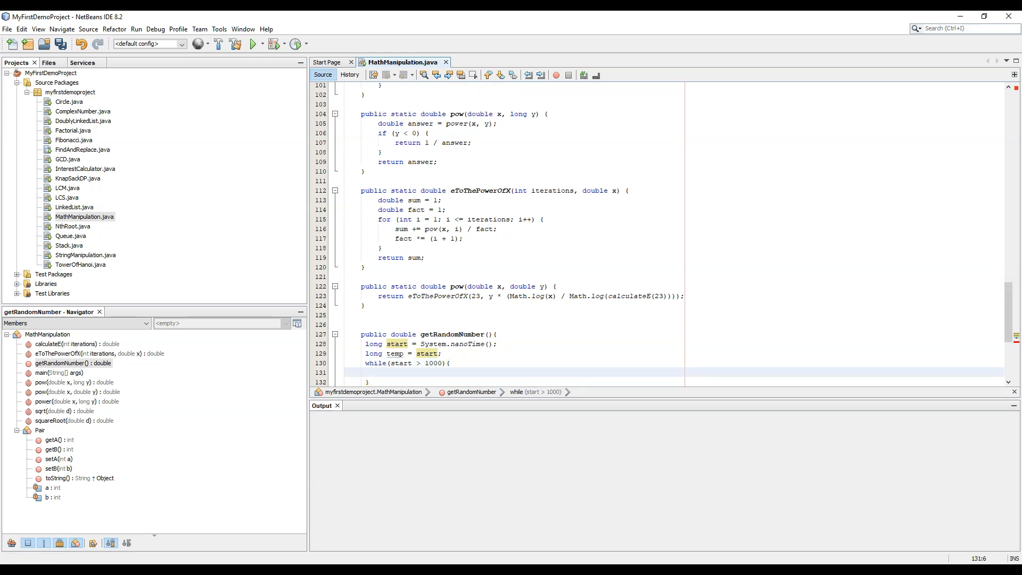
{"action": "type", "text": "start = start /10;"}
{"action": "type", "text": "for(){"}
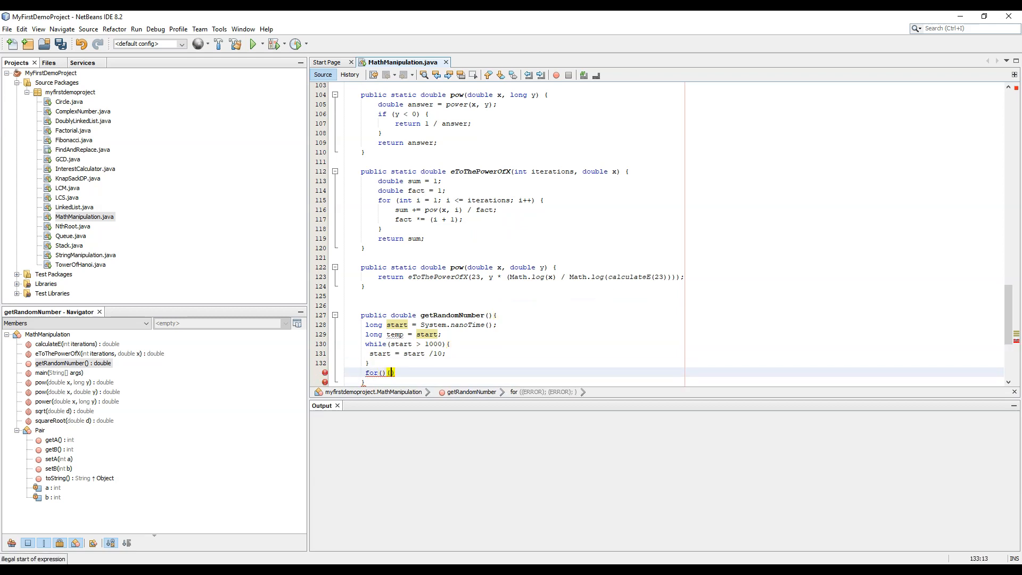
- Write a for loop header counting i from 0 while i < temp with i++
{"action": "type", "text": "int i = 0"}
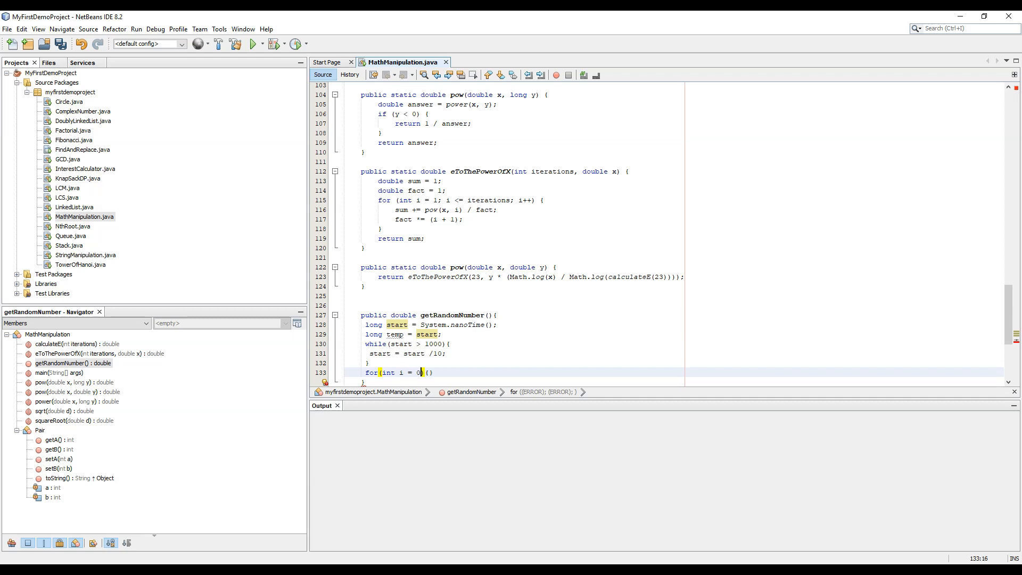
{"action": "type", "text": "; i <"}
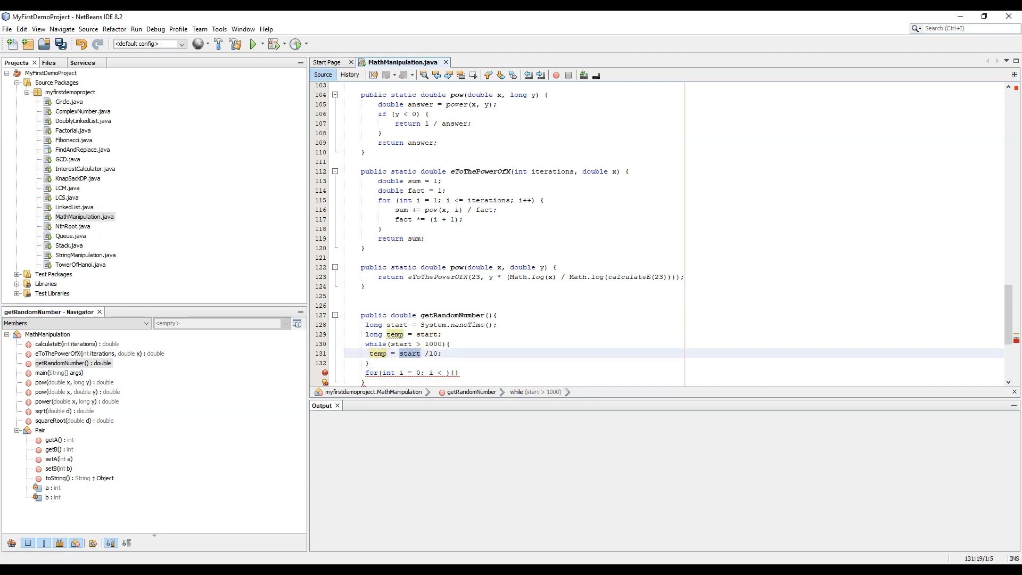
{"action": "type", "text": "temp"}
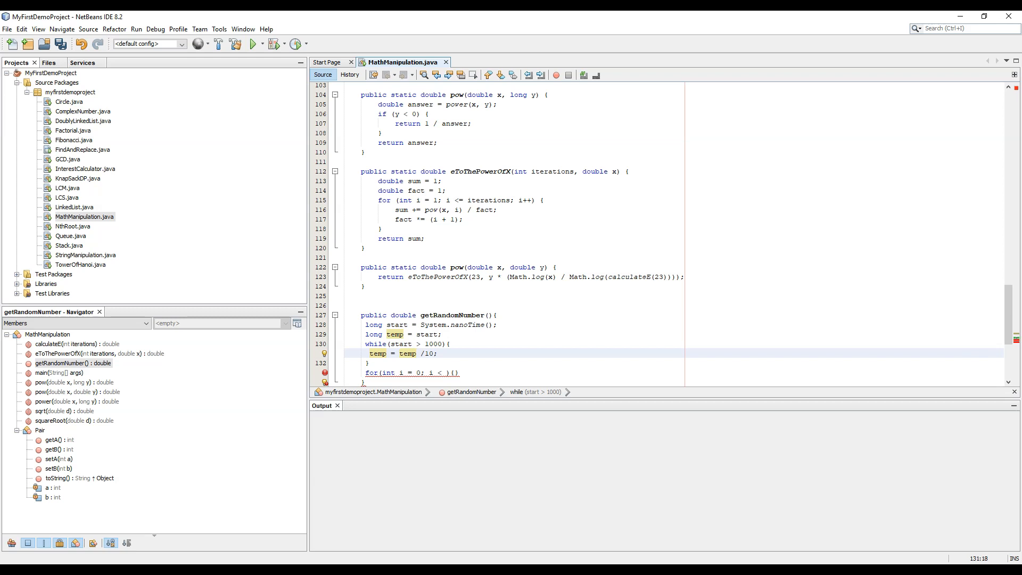
{"action": "type", "text": "temp; i"}
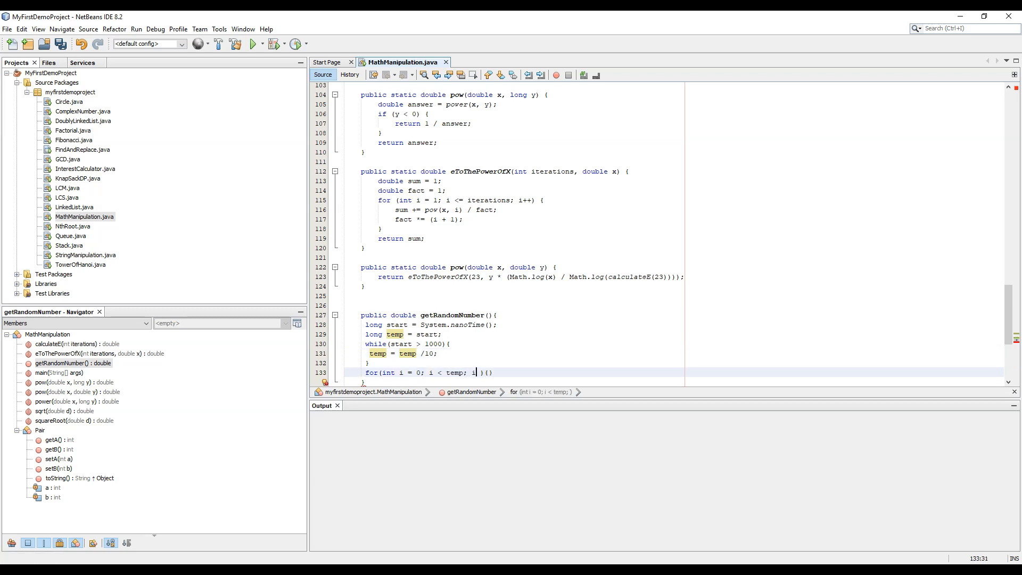
{"action": "type", "text": "++"}
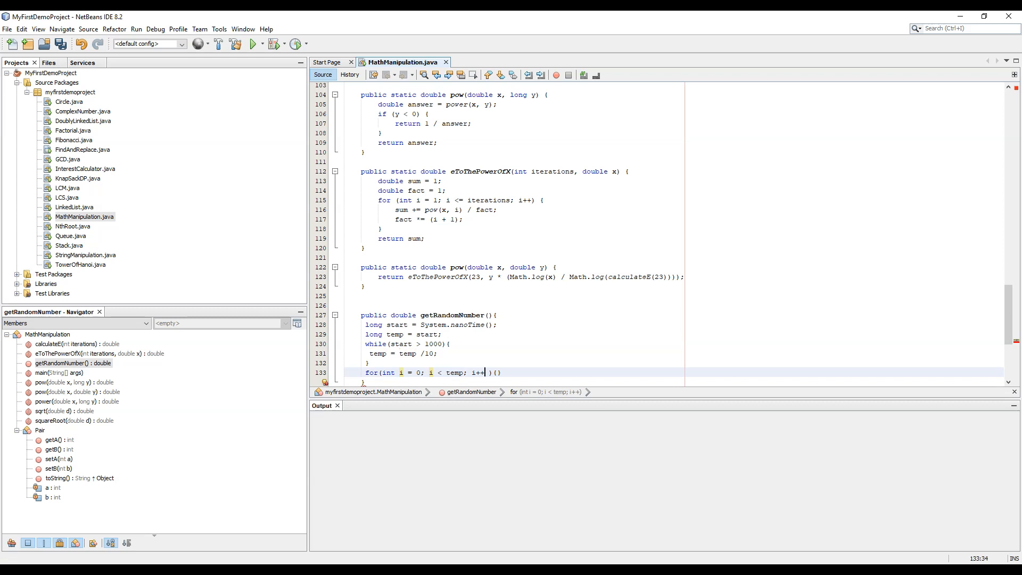
- Fix the braces around the while and for loops, returning to the temp declaration
{"action": "scroll", "scroll_direction": "down", "scroll_amount": 3}
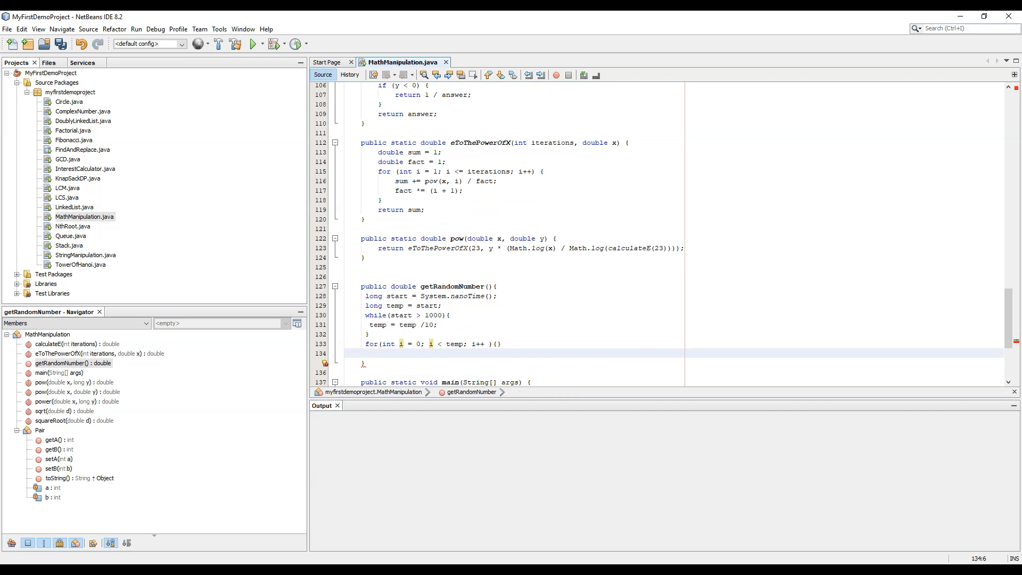
{"action": "left_click", "coordinate": [367, 334]}
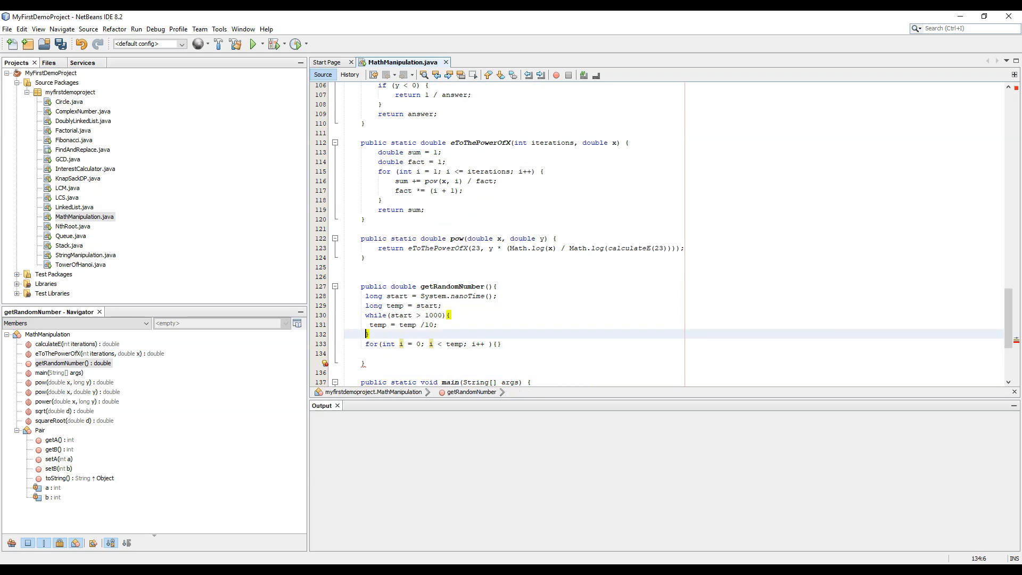
{"action": "left_click", "coordinate": [401, 343]}
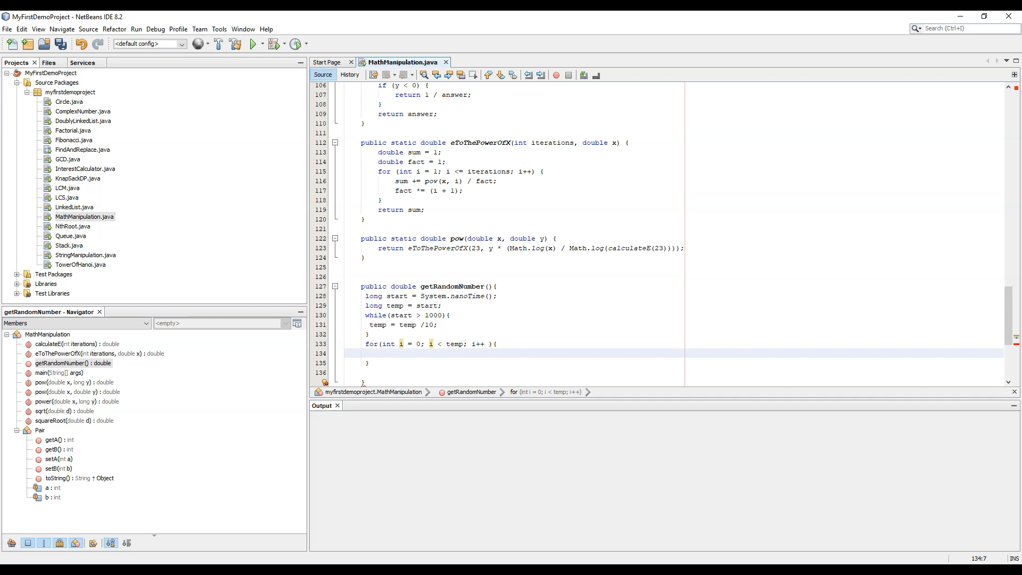
{"action": "left_click", "coordinate": [367, 334]}
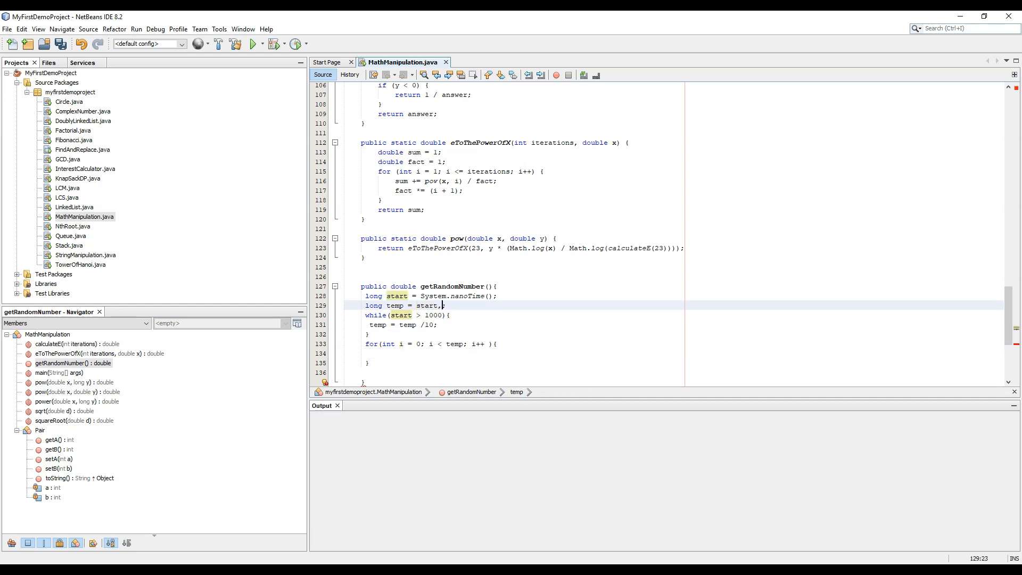
- Double temp1 inside the for loop
{"action": "type", "text": "temp1 = temp1"}
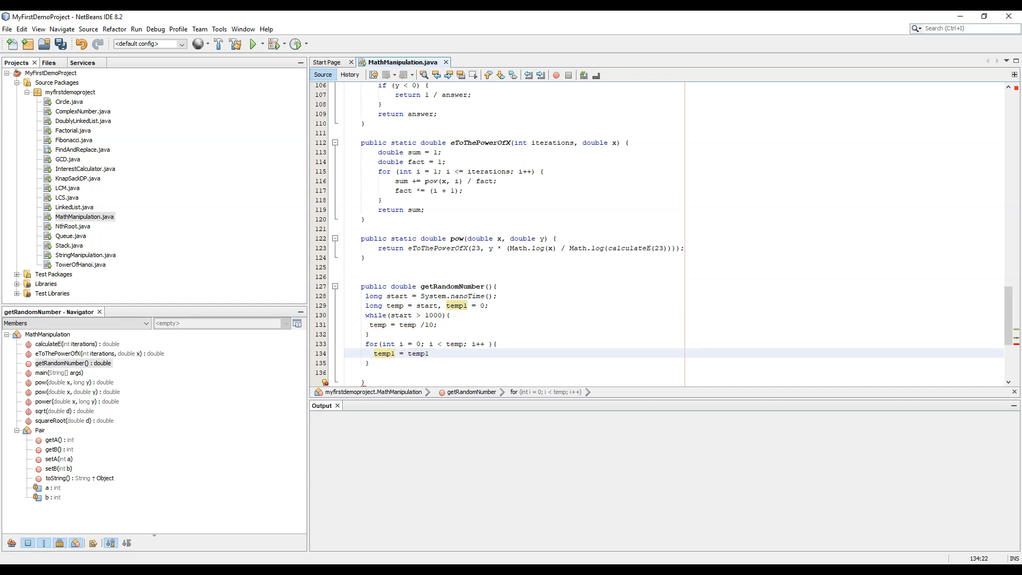
{"action": "type", "text": "* 2"}
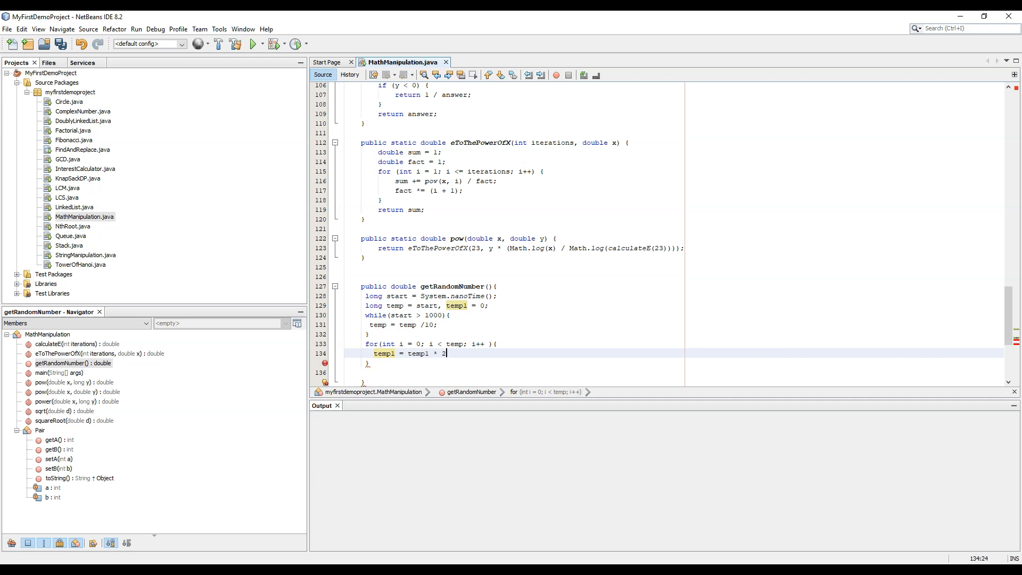
{"action": "key", "text": "enter"}
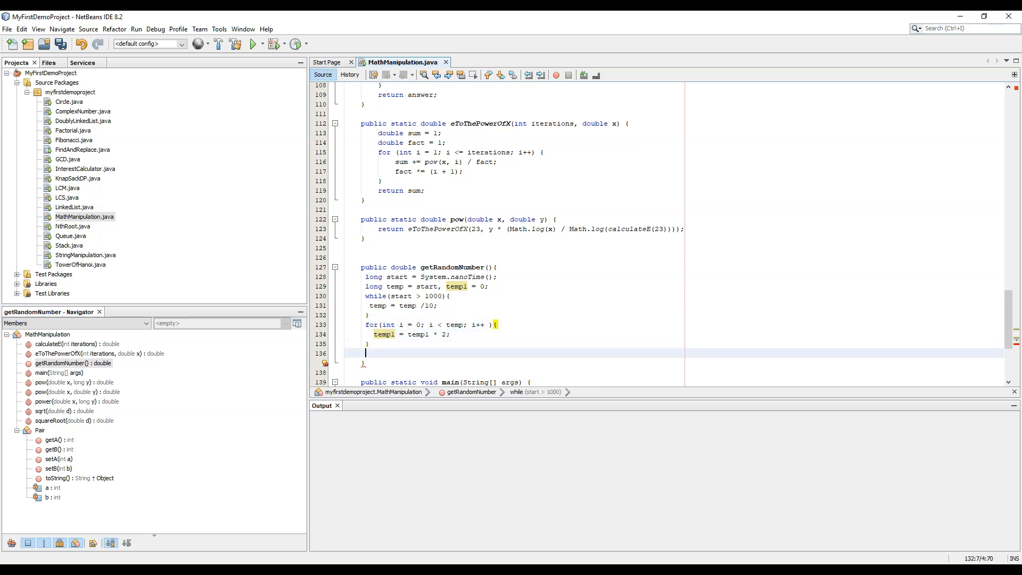
- Store System.nanoTime() in long end and set end = (end - start)
{"action": "type", "text": "long end ="}
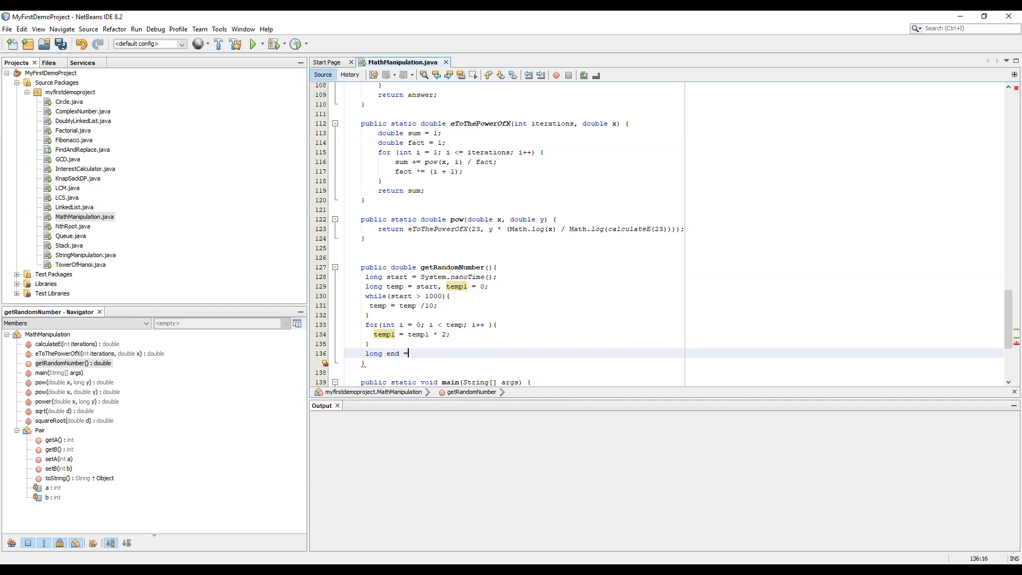
{"action": "type", "text": "System."}
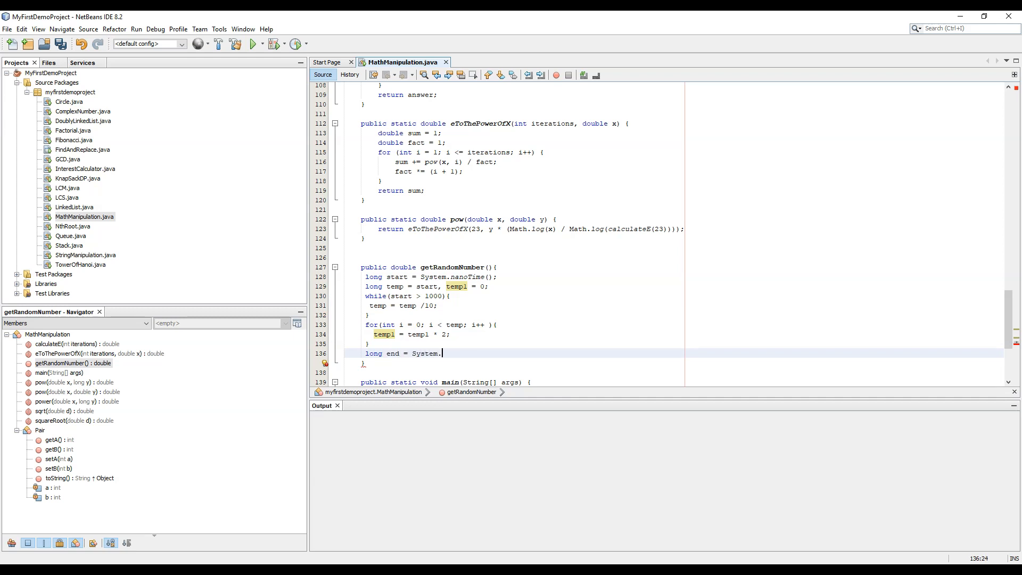
{"action": "type", "text": "nanoTime();"}
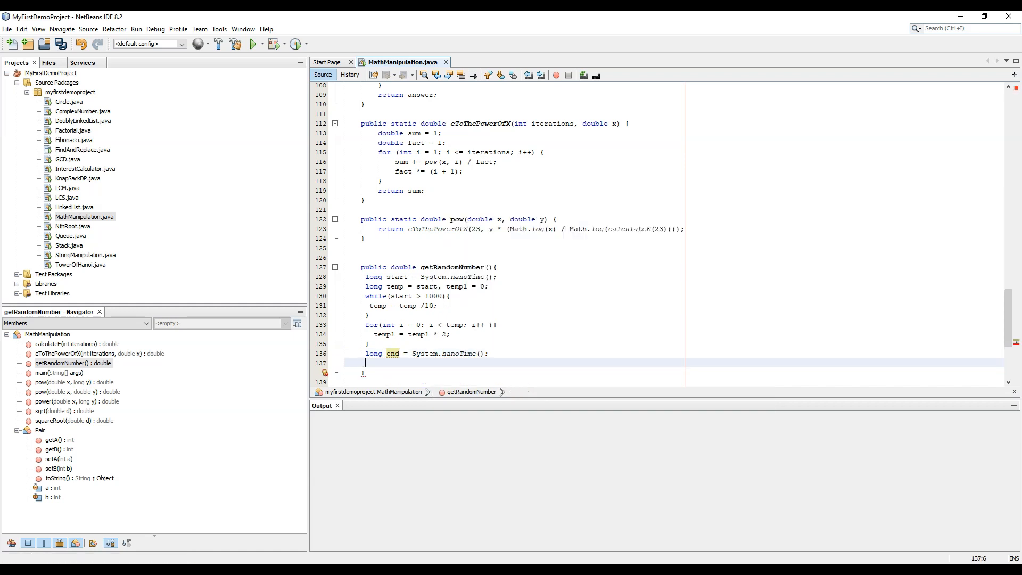
{"action": "type", "text": "end - start)"}
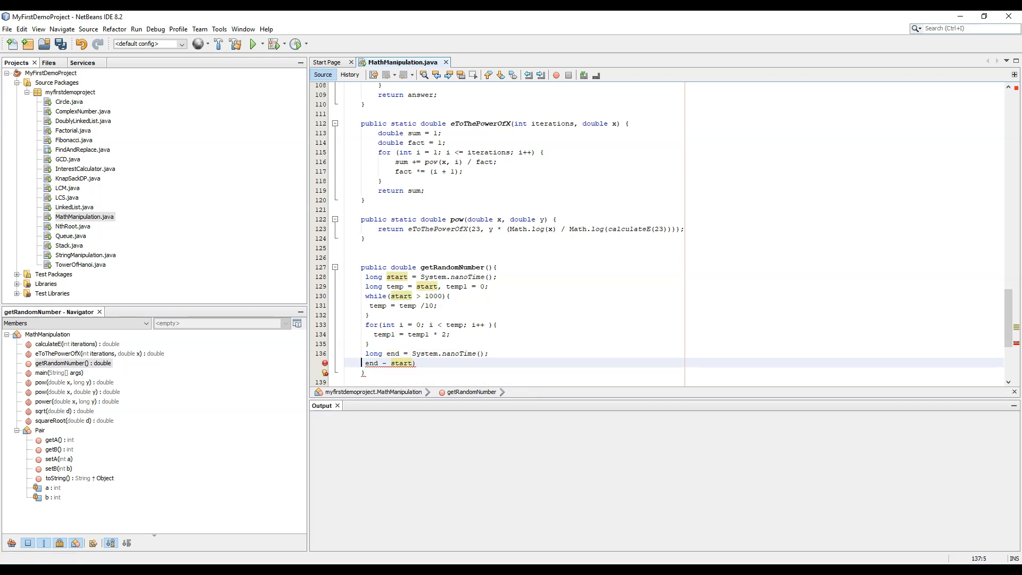
{"action": "type", "text": "end ="}
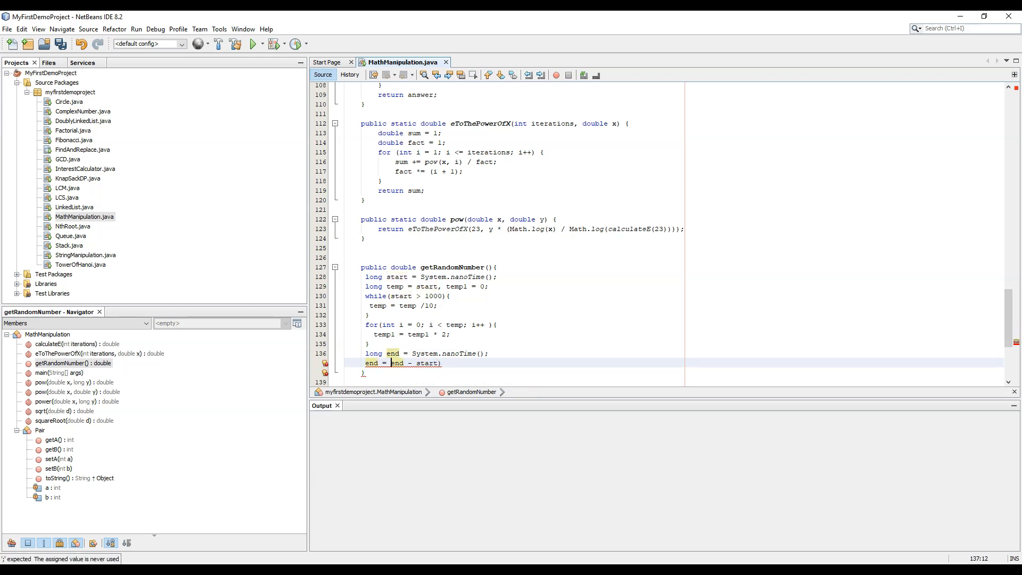
{"action": "type", "text": "("}
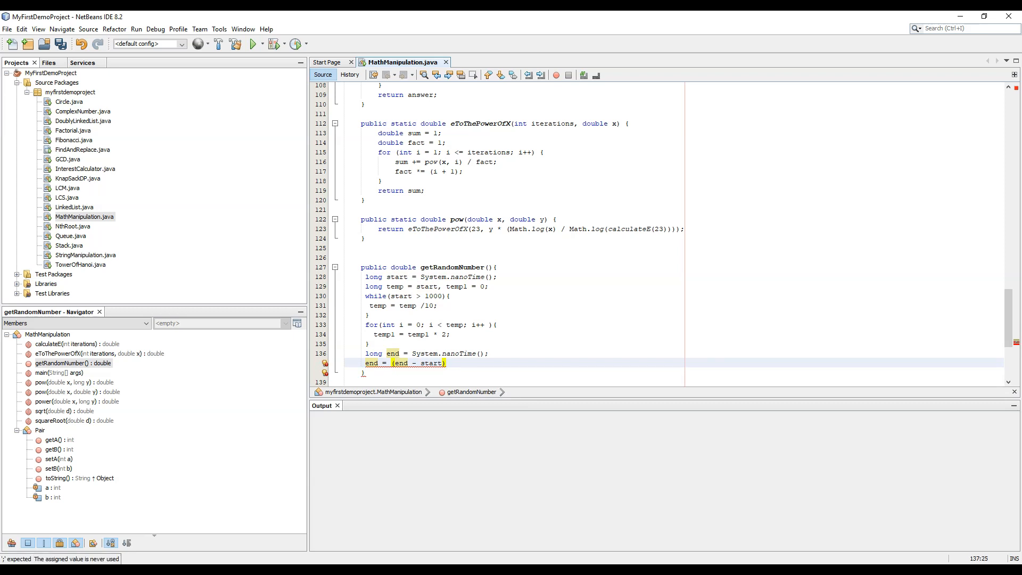
- Declare double random initialised from end
{"action": "type", "text": "doi"}
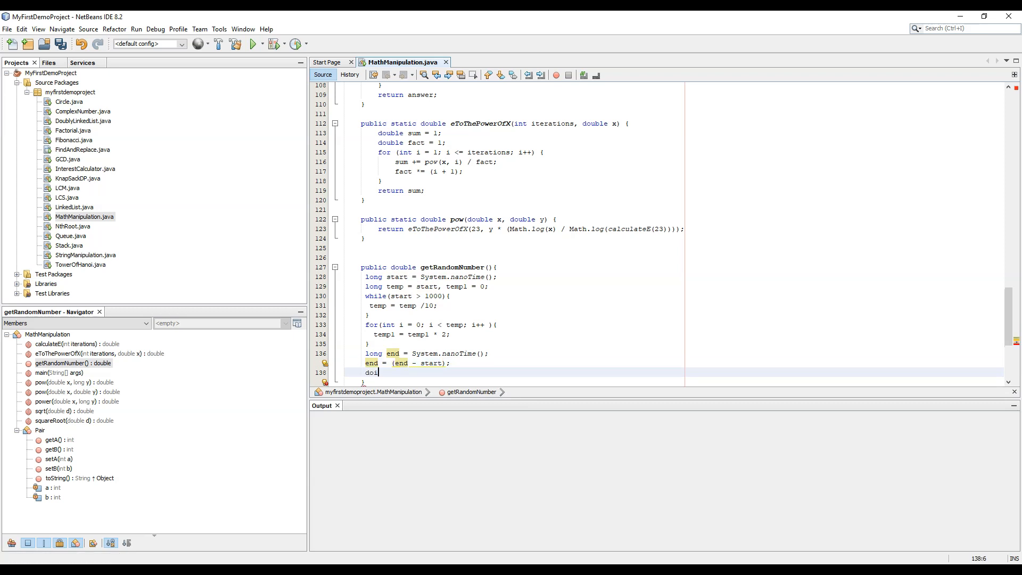
{"action": "type", "text": "uble"}
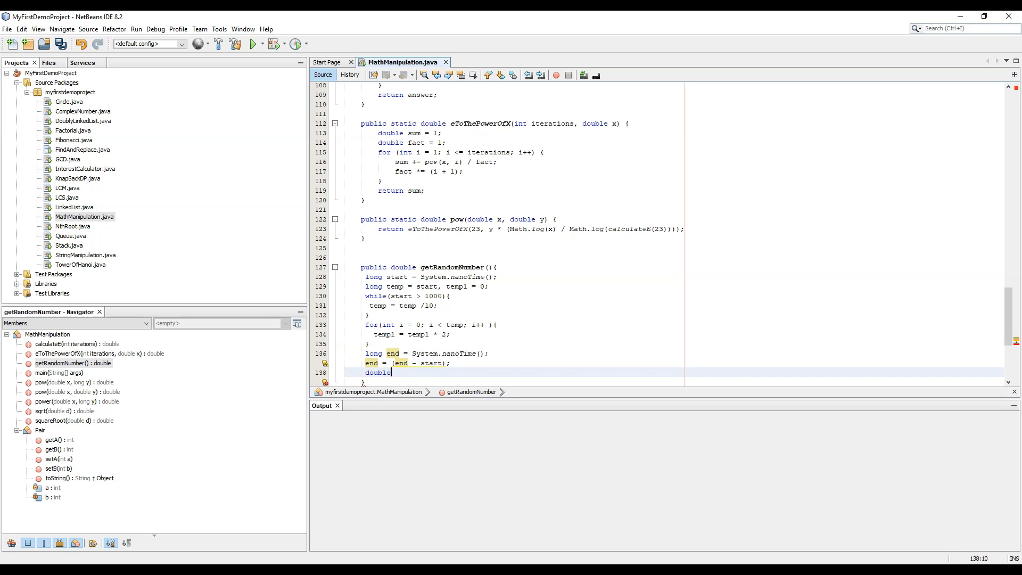
{"action": "type", "text": "random ="}
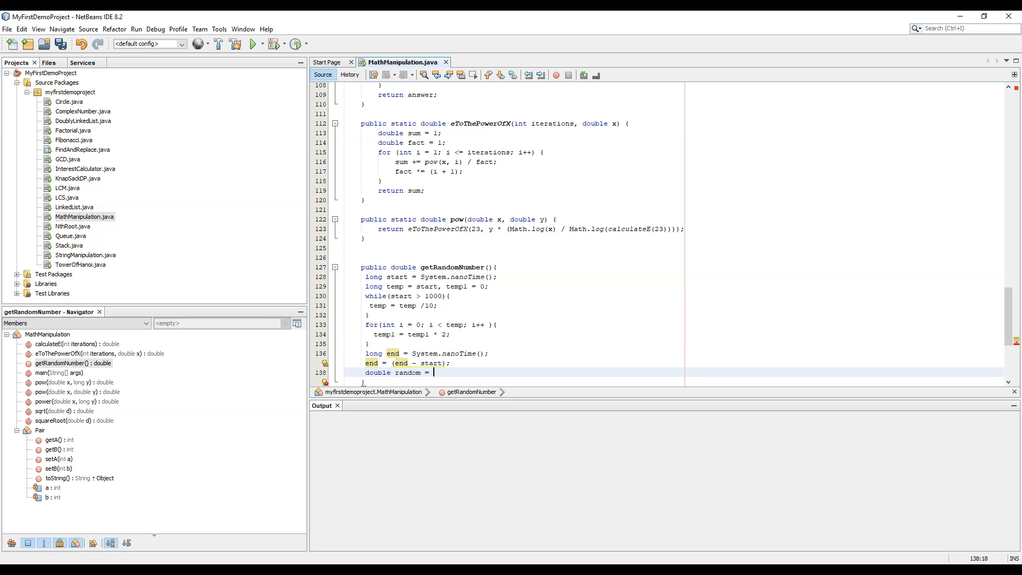
{"action": "type", "text": "end;"}
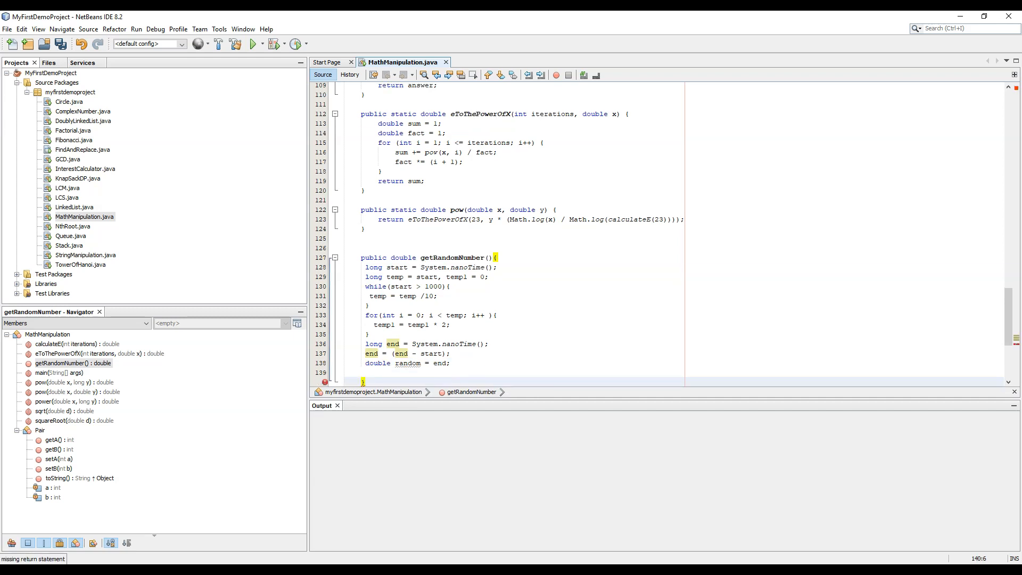
- Set random to Math.abs(end) and add an empty while (random > 1) loop
{"action": "type", "text": "while ()"}
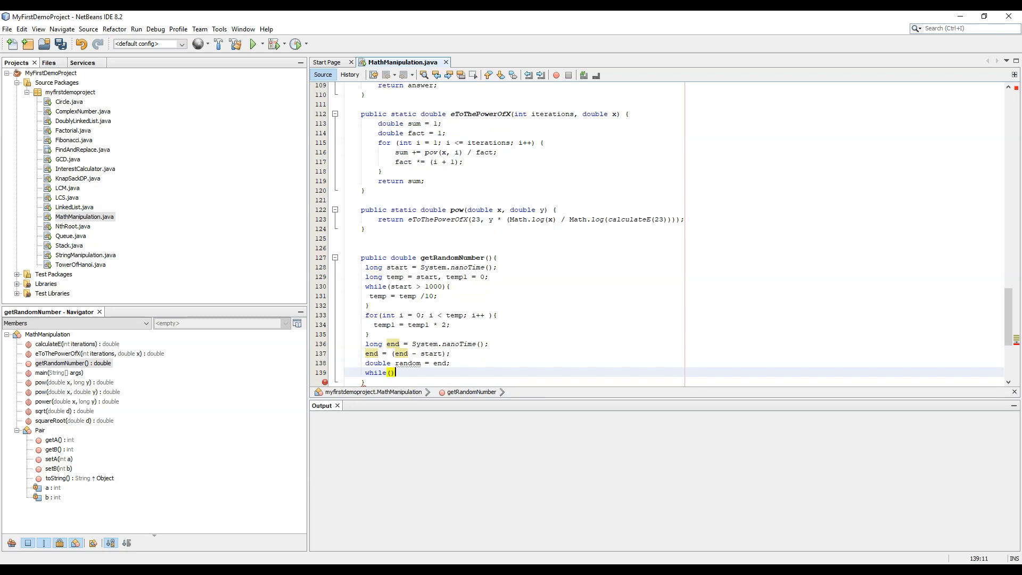
{"action": "type", "text": "{}"}
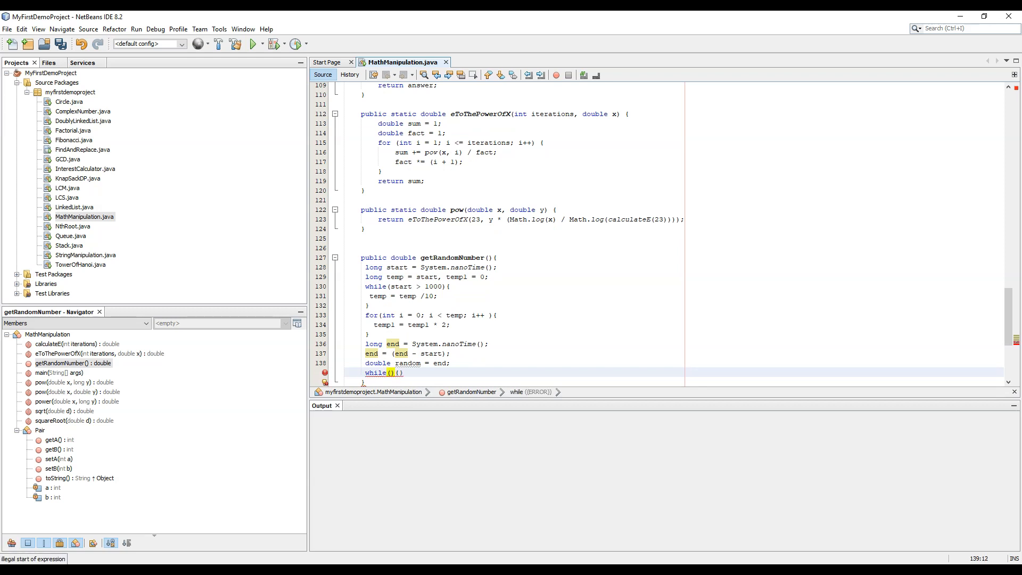
{"action": "type", "text": "random > 1"}
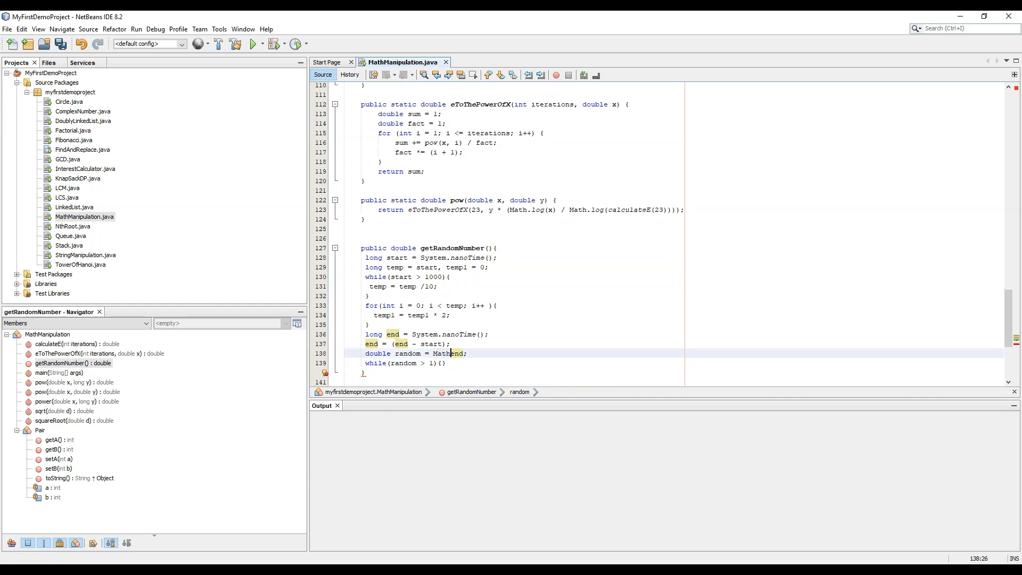
{"action": "type", "text": "abs("}
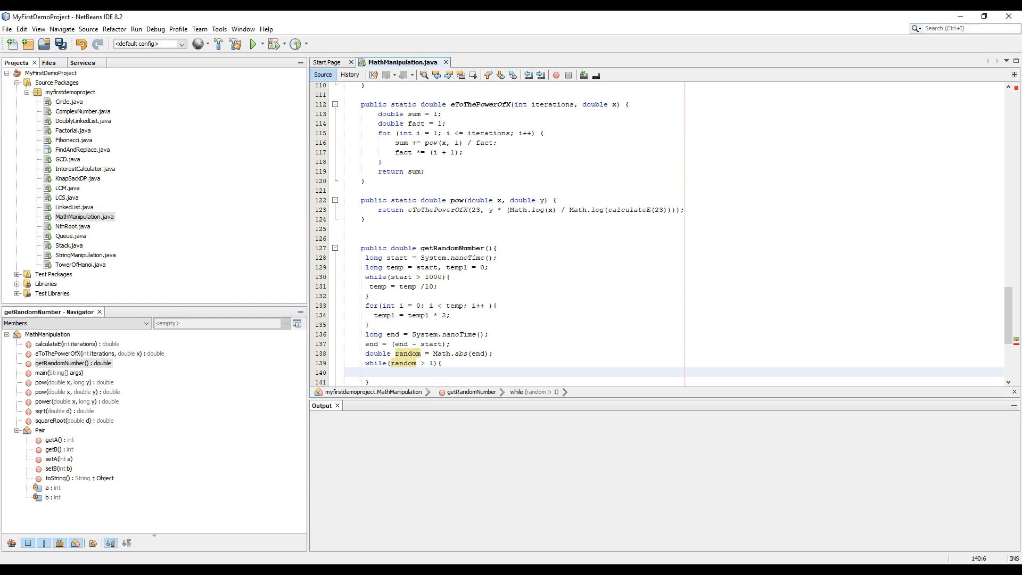
{"action": "left_click", "coordinate": [424, 363]}
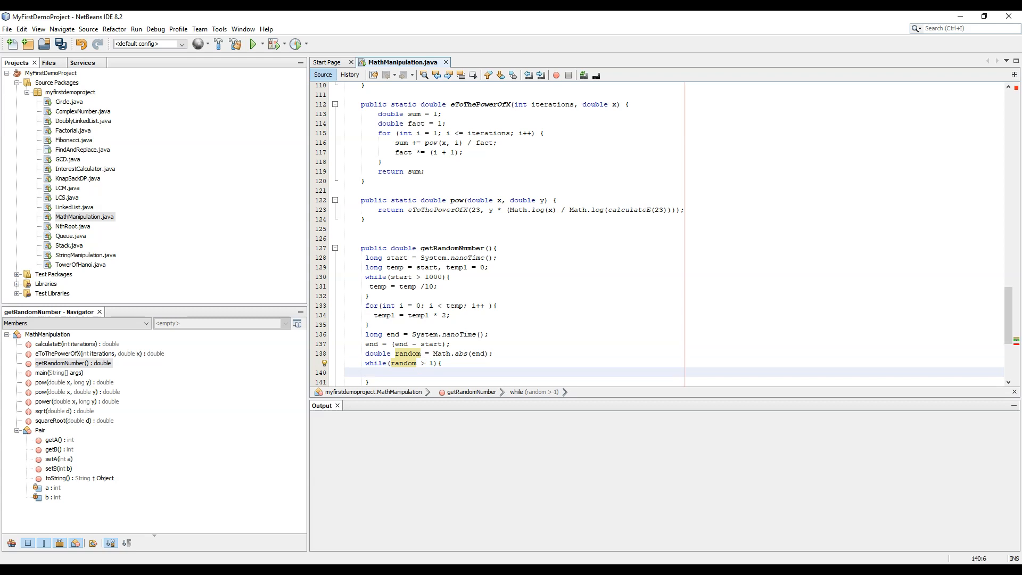
- Divide random by 10 inside the while loop, then return random after it
{"action": "type", "text": "random ="}
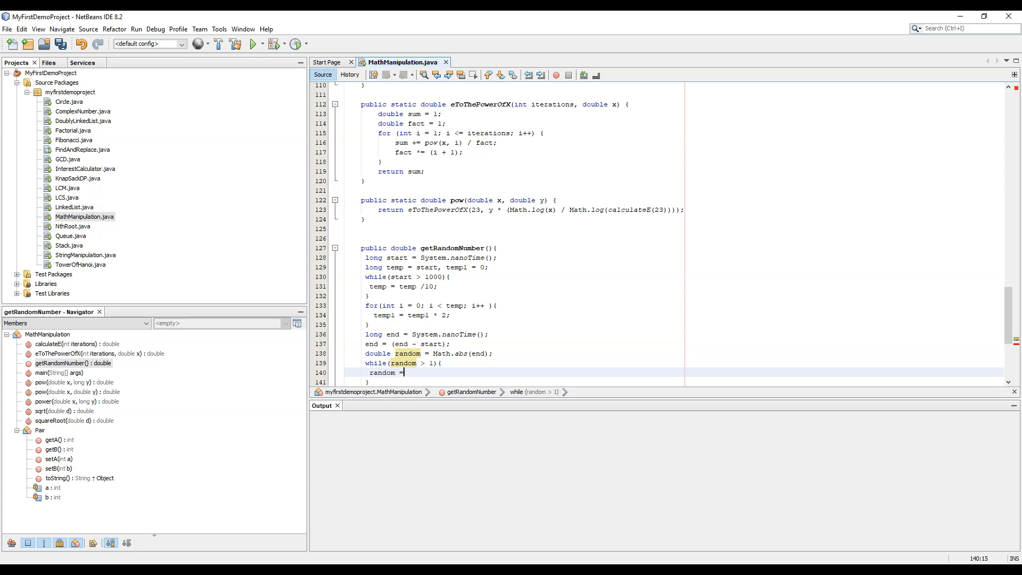
{"action": "type", "text": "ran"}
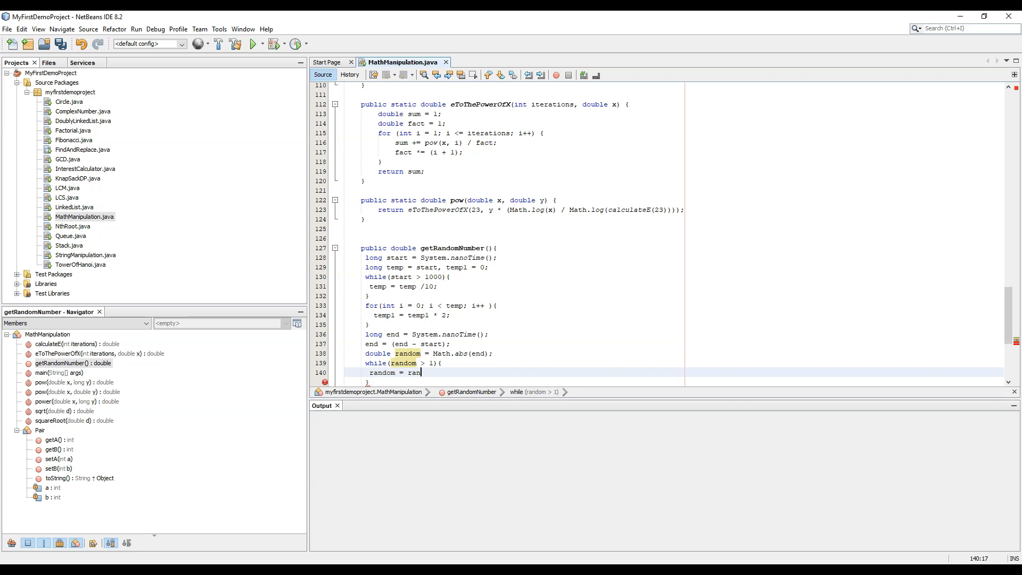
{"action": "type", "text": "dom /10;"}
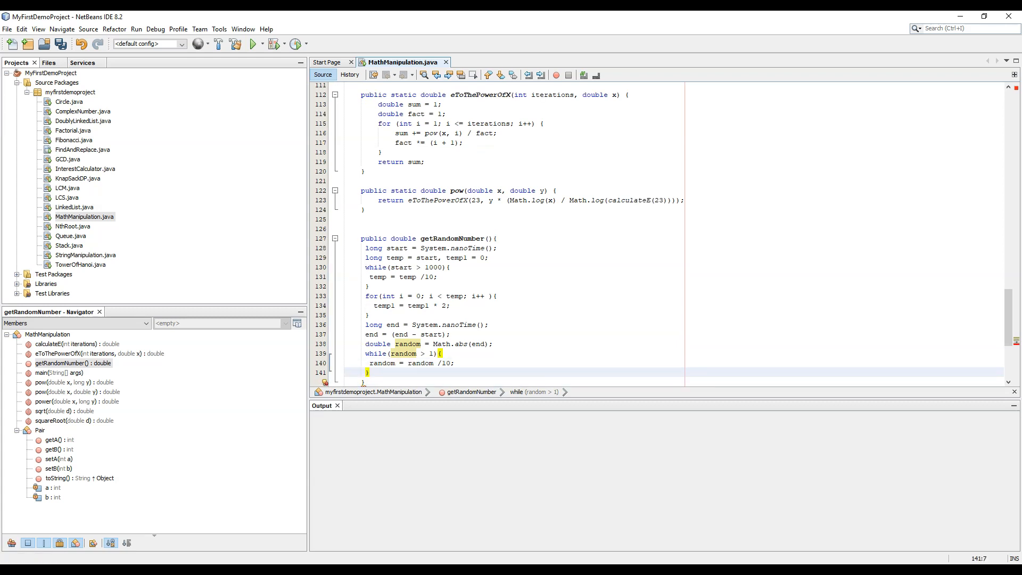
{"action": "type", "text": "return random;F"}
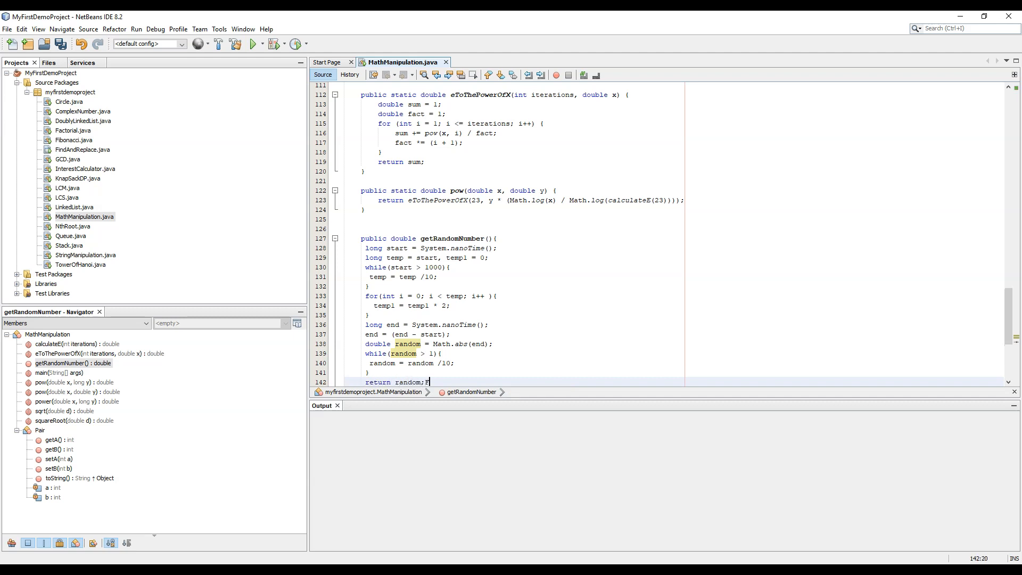
{"action": "type", "text": ";"}
{"action": "type", "text": "sout"}
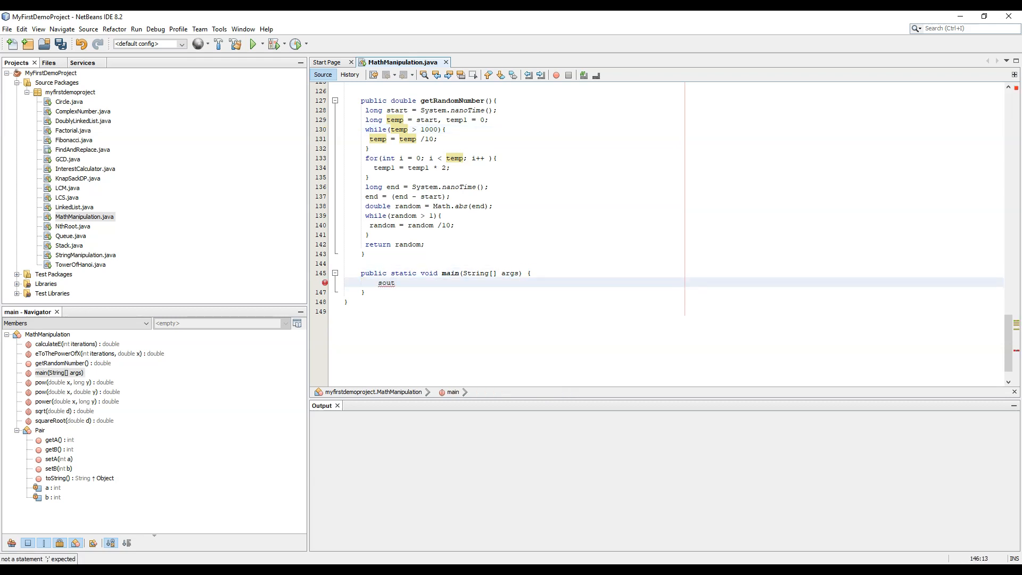
- Print getRandomNumber() from main with System.out.println
{"action": "type", "text": "System.c"}
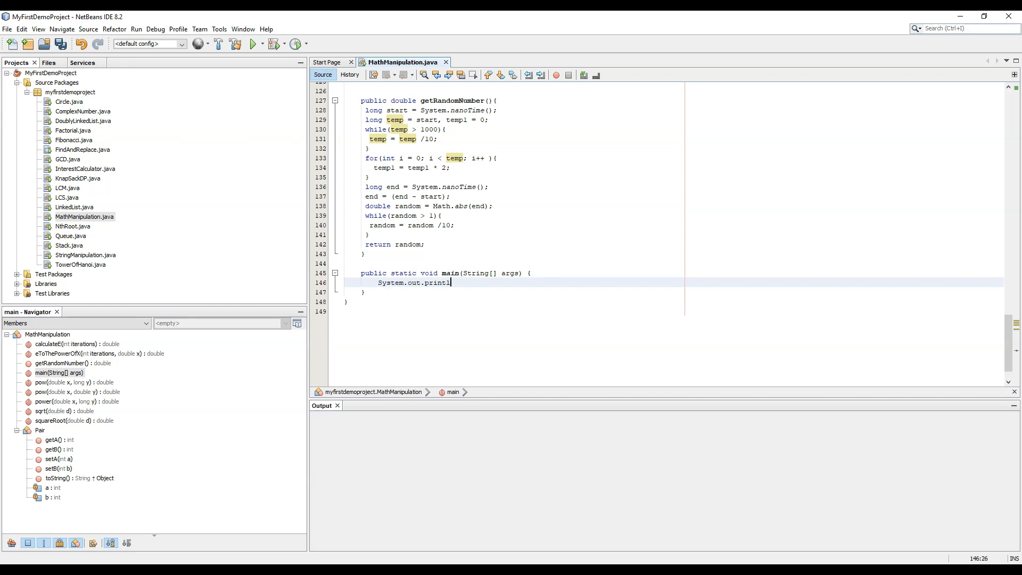
{"action": "type", "text": "n();"}
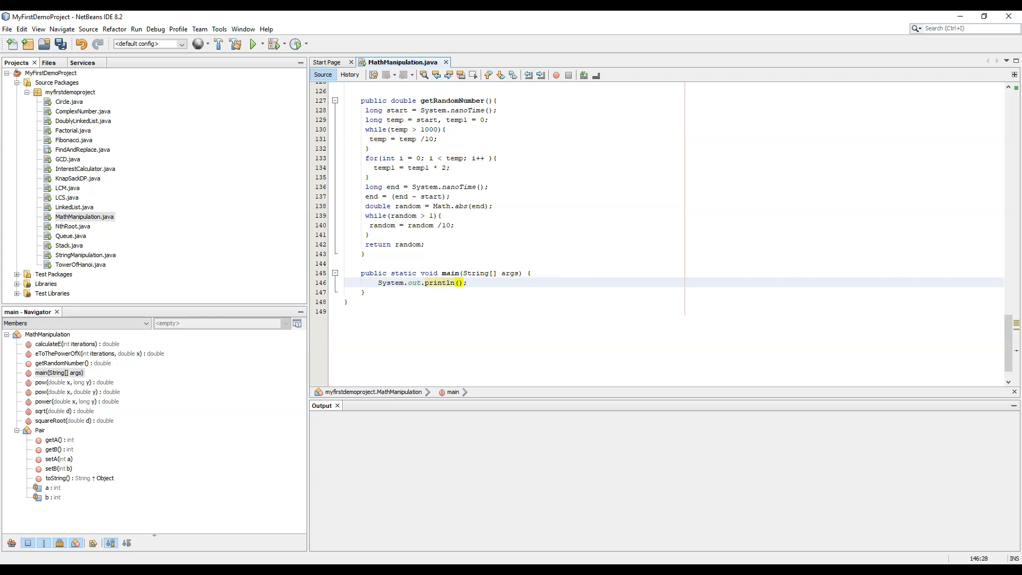
{"action": "type", "text": "getR"}
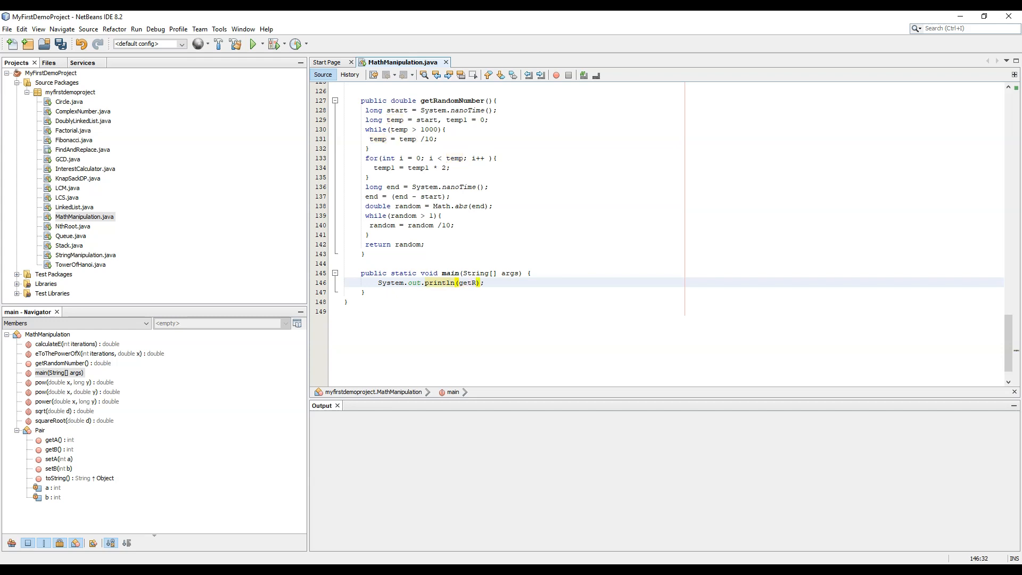
{"action": "type", "text": "andp"}
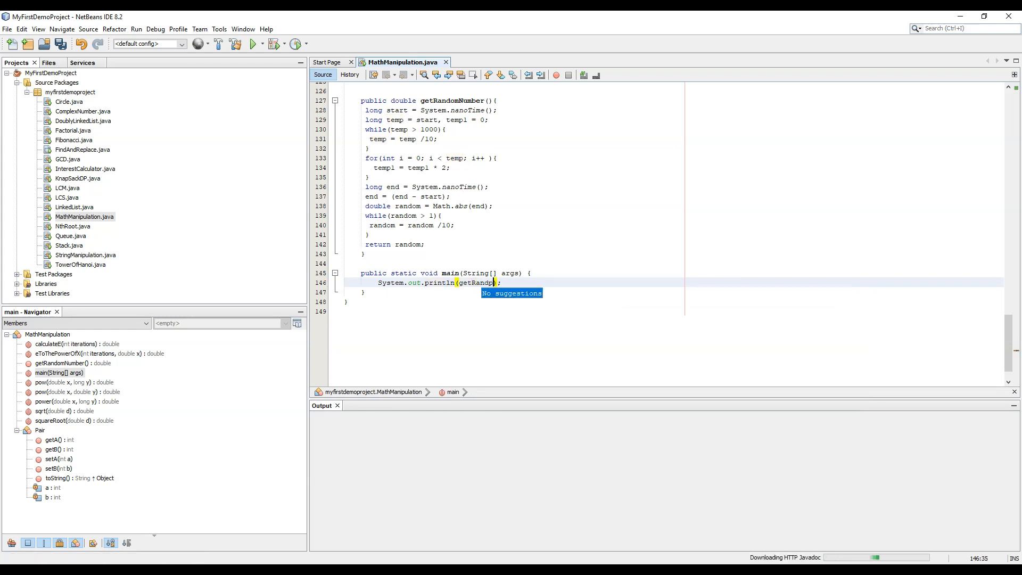
{"action": "type", "text": "o"}
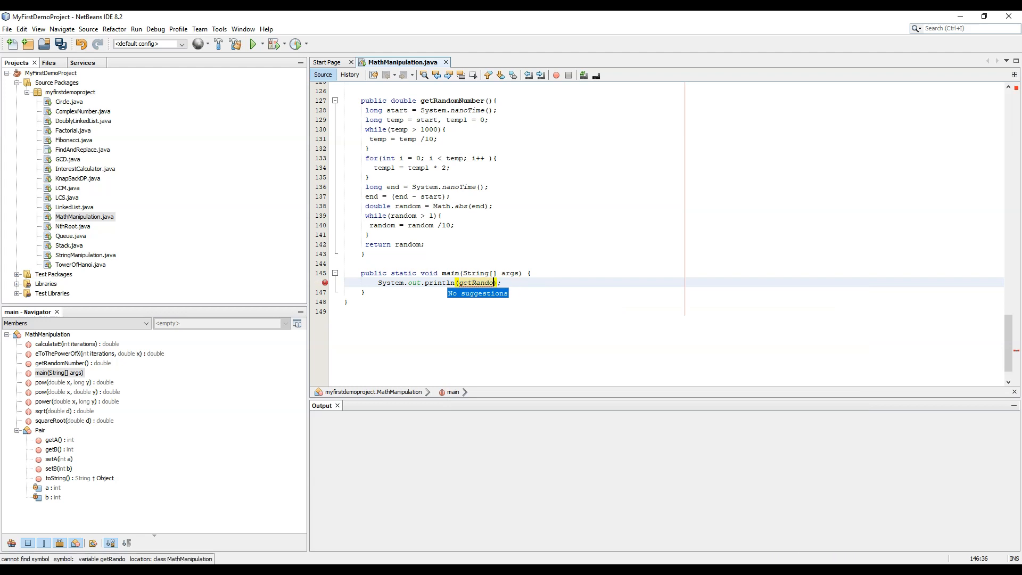
- Make getRandomNumber static, save MathManipulation.java, and run the project
{"action": "left_click", "coordinate": [391, 101]}
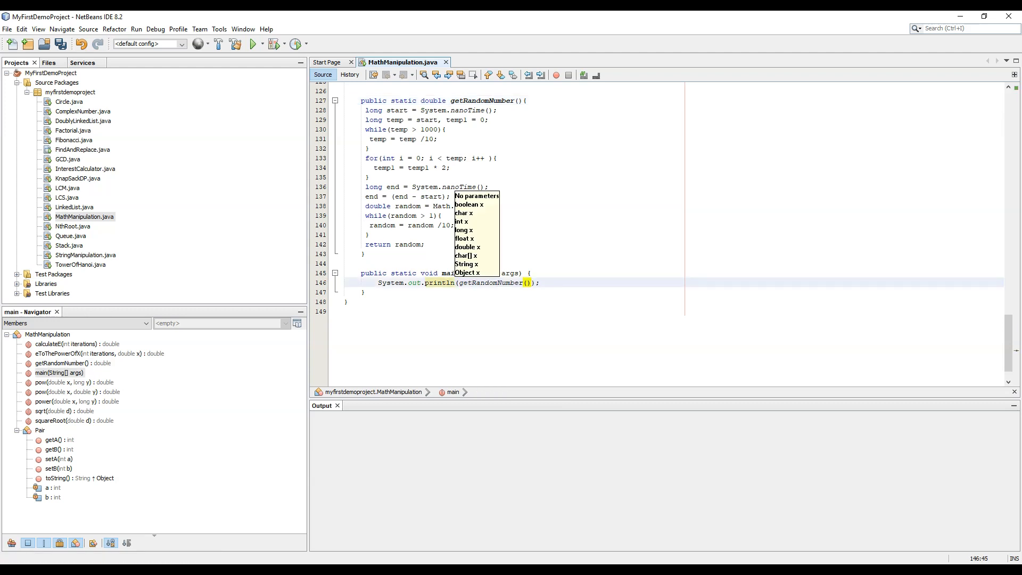
{"action": "key", "text": "ctrl+s"}
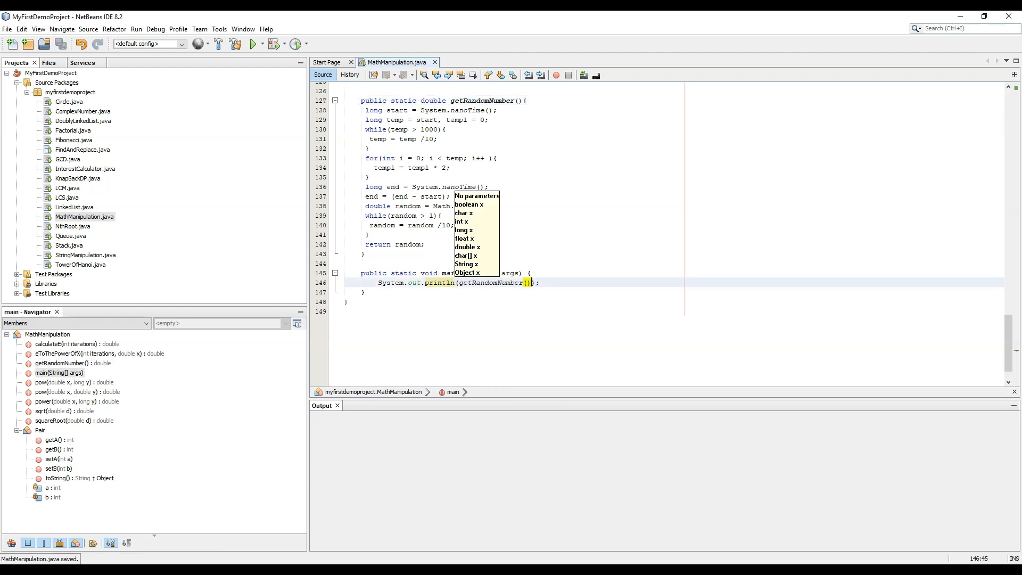
{"action": "left_click", "coordinate": [253, 44]}
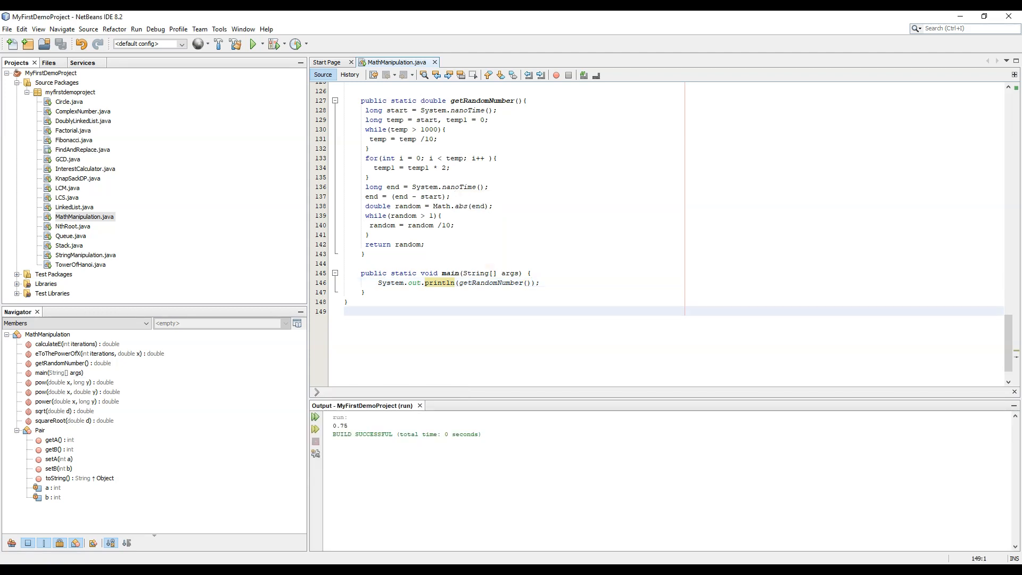
- Rerun the project repeatedly, getting outputs 0.104, 0.94 and 0.145
{"action": "left_click", "coordinate": [253, 44]}
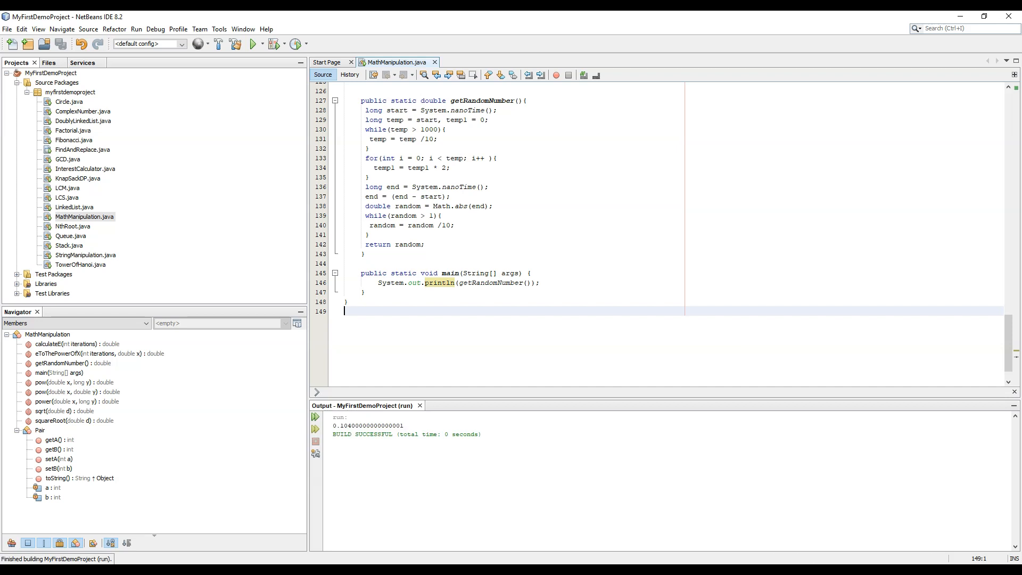
{"action": "left_click", "coordinate": [253, 44]}
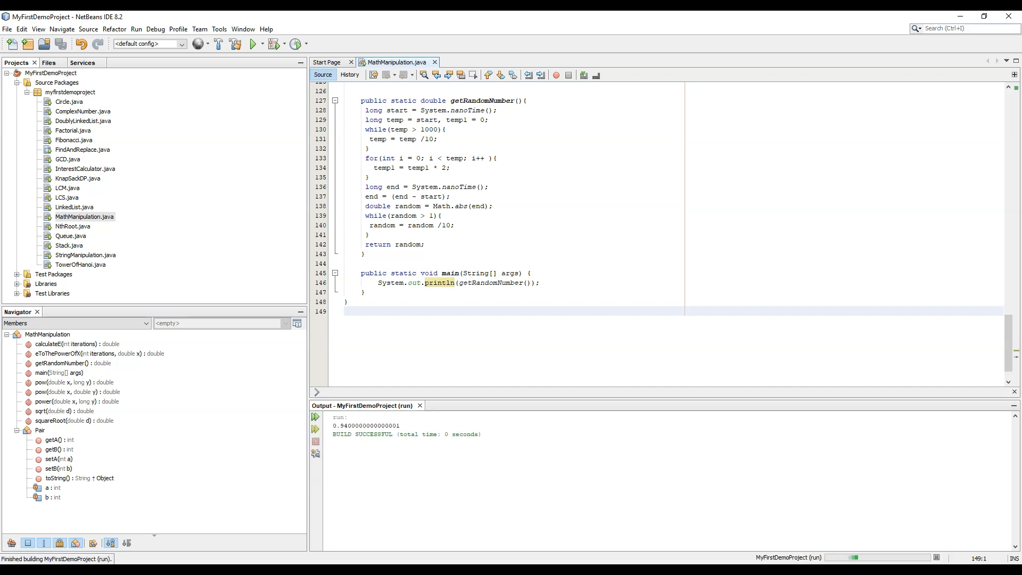
{"action": "left_click", "coordinate": [316, 453]}
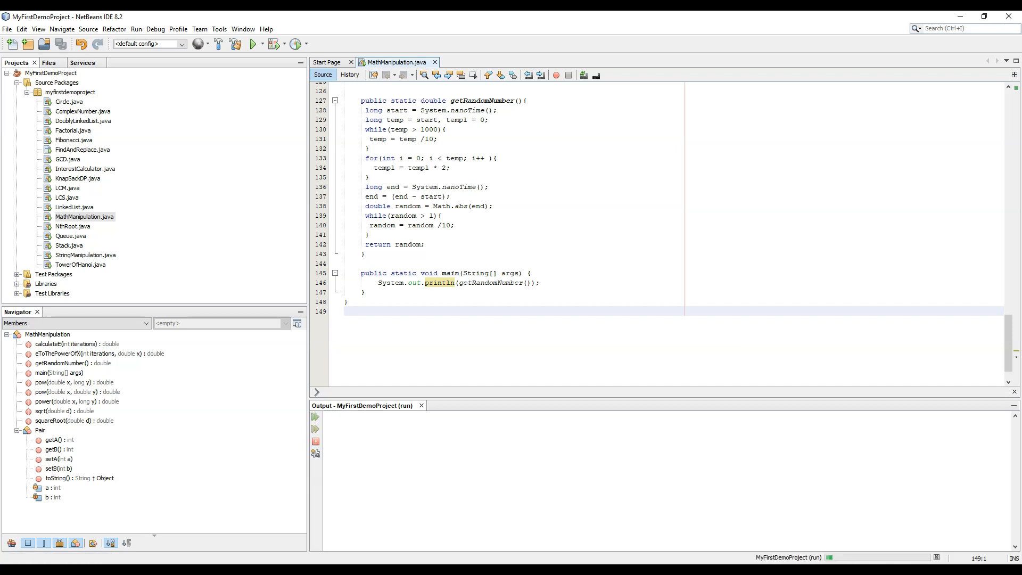
{"action": "left_click", "coordinate": [253, 43]}
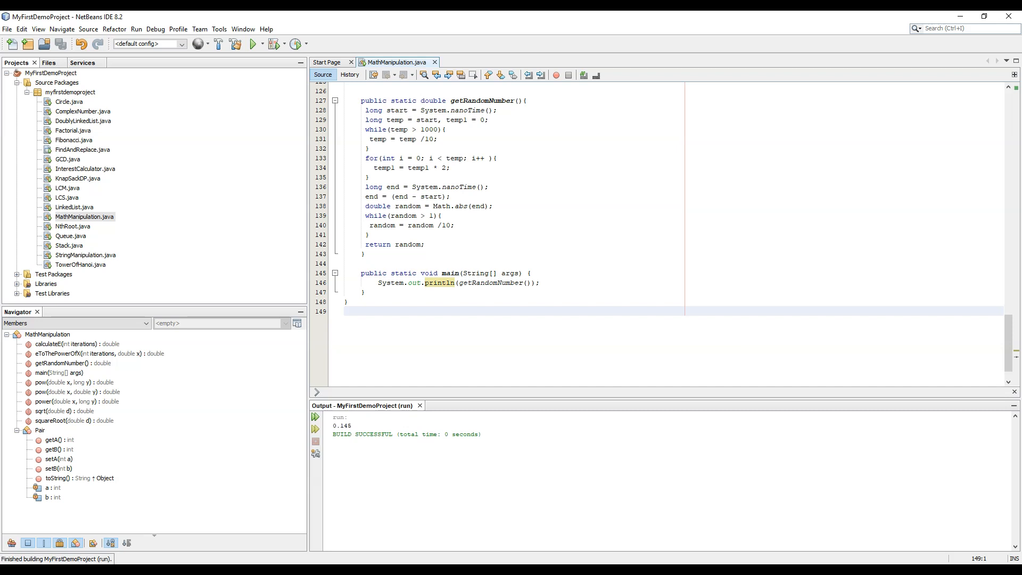
{"action": "left_click", "coordinate": [346, 310]}
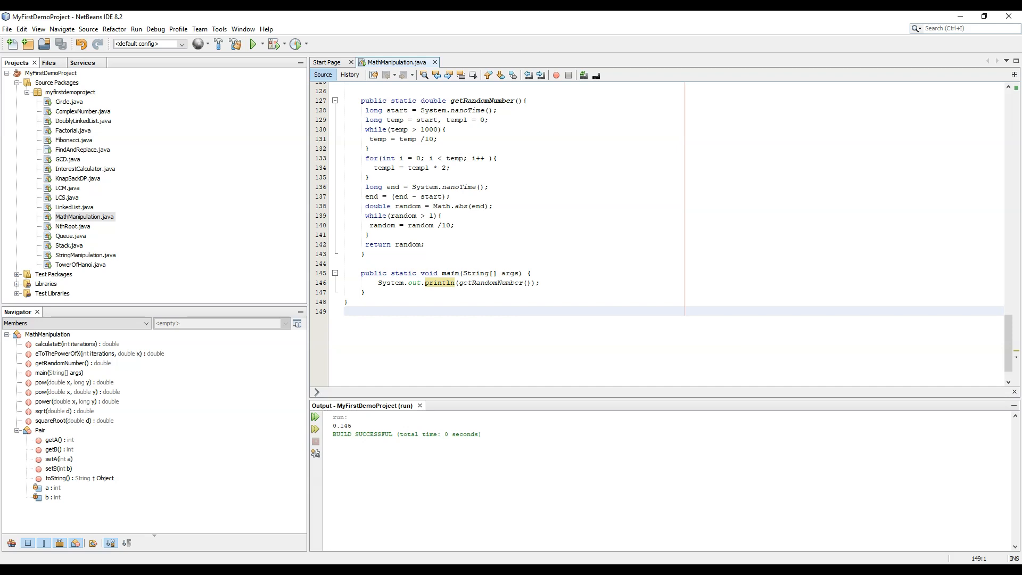
{"action": "left_click", "coordinate": [345, 310]}
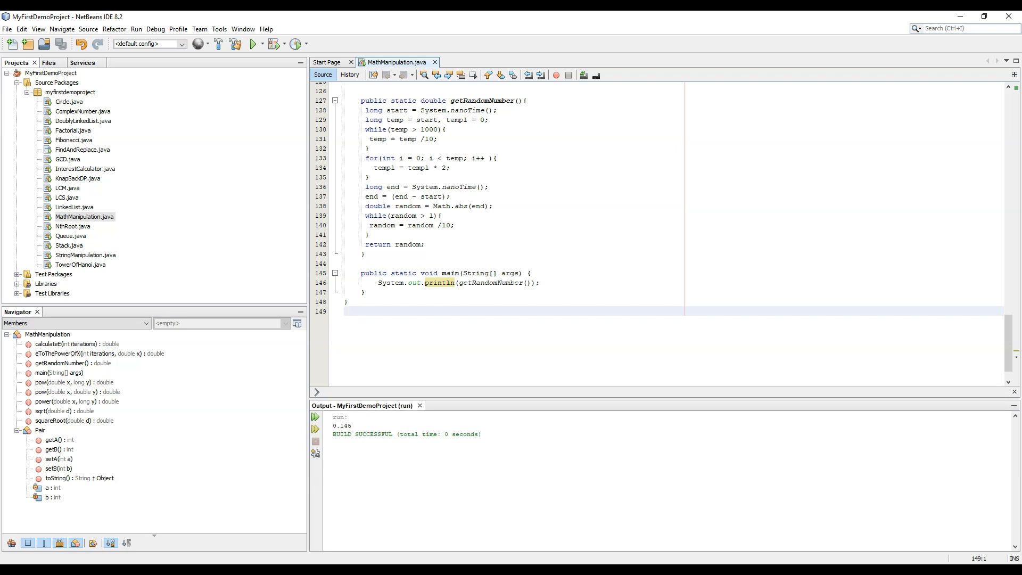
{"action": "left_click", "coordinate": [346, 310]}
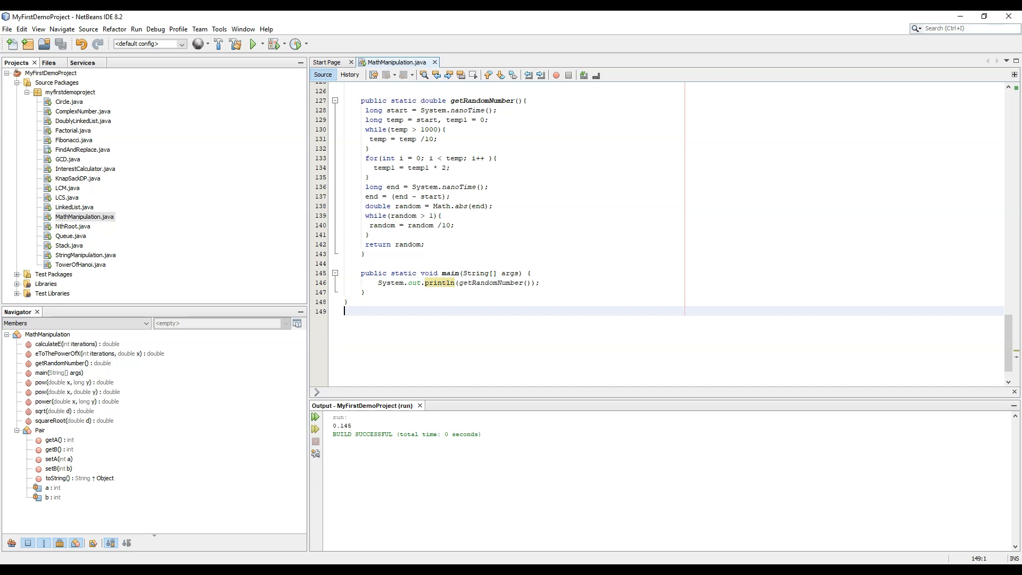